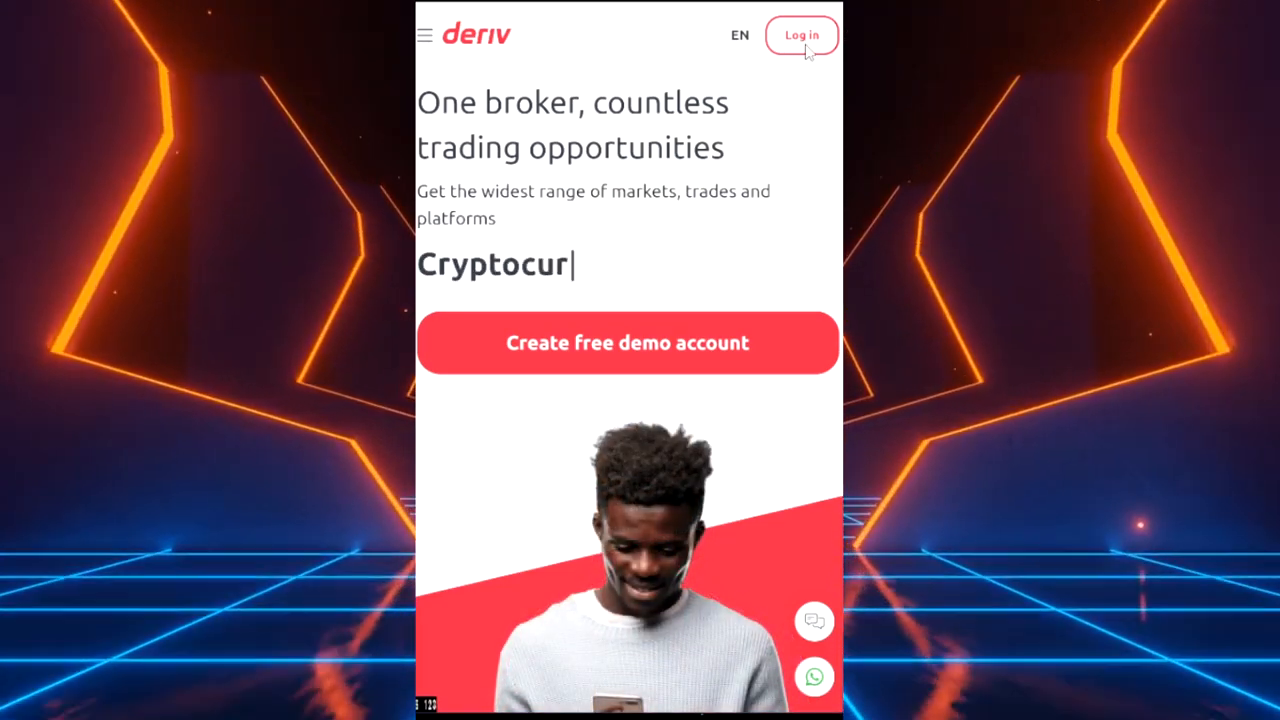
Go from the Deriv homepage to the login page with the welcome-back form.
{"action": "left_click", "coordinate": [800, 36]}
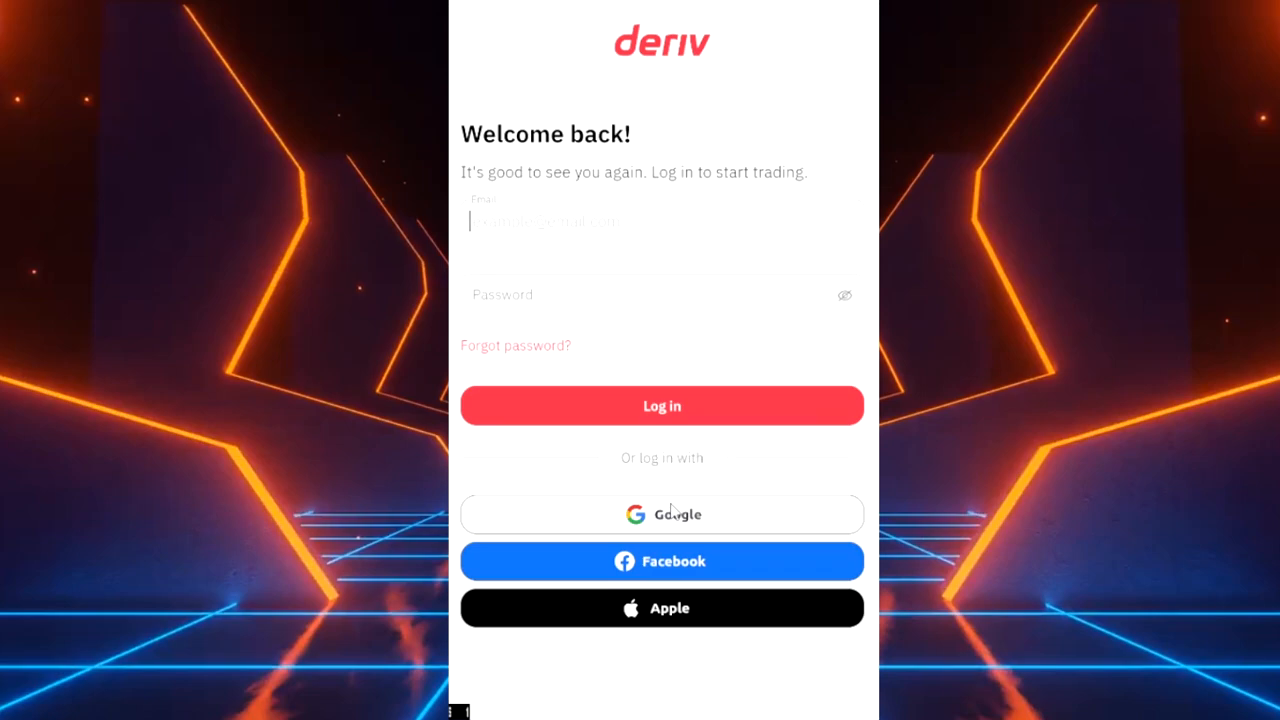
{"action": "mouse_move", "coordinate": [736, 558]}
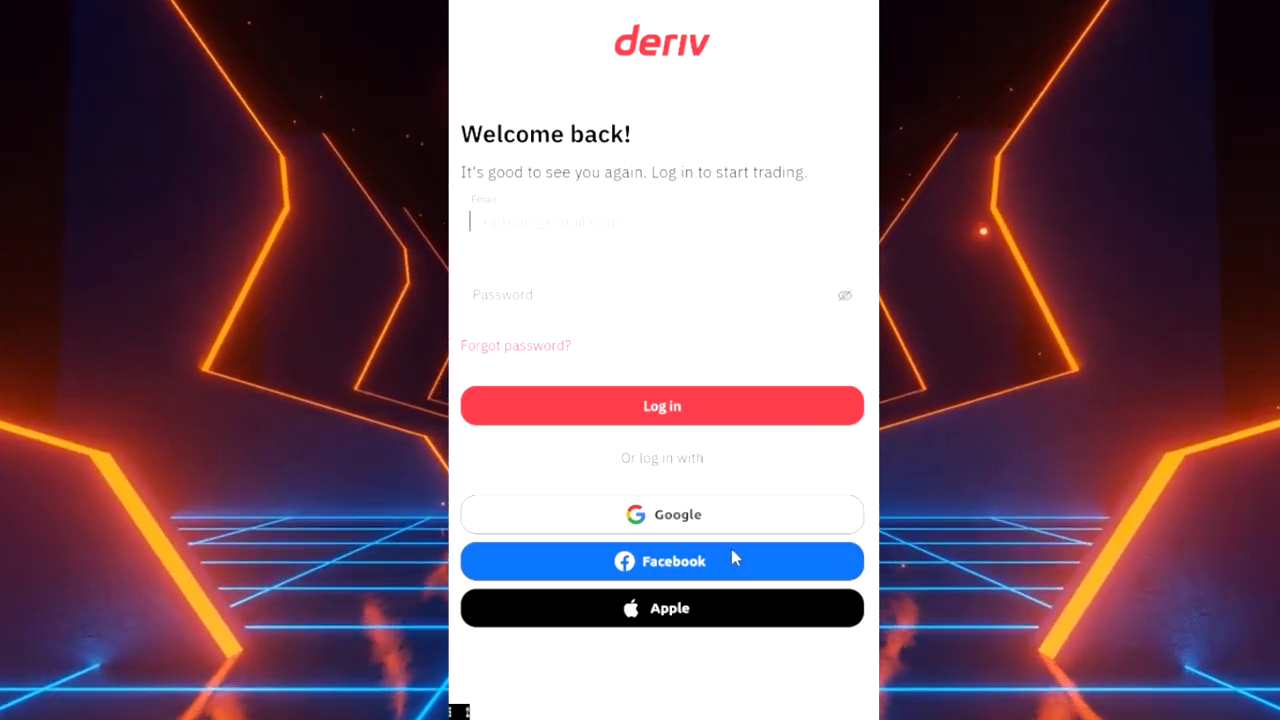
Sign in with a Google account and land on the trading dashboard with the 10,000.00 USD demo balance.
{"action": "left_click", "coordinate": [660, 514]}
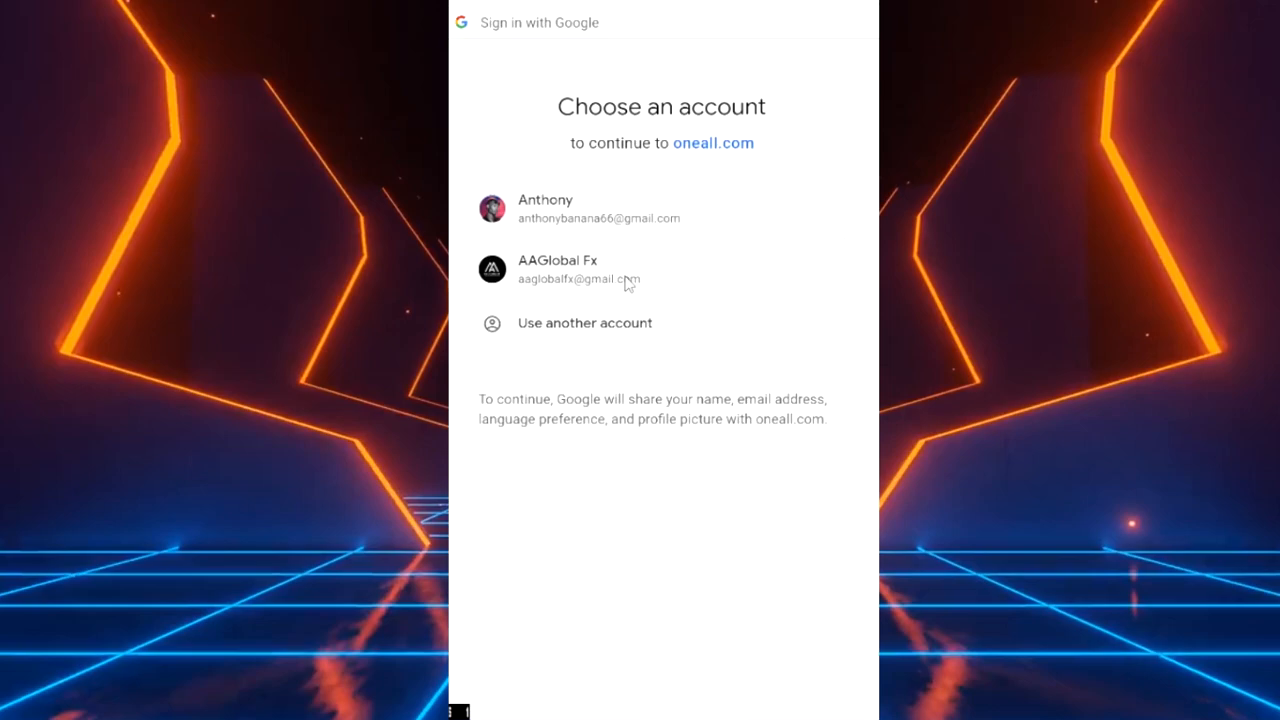
{"action": "left_click", "coordinate": [556, 268]}
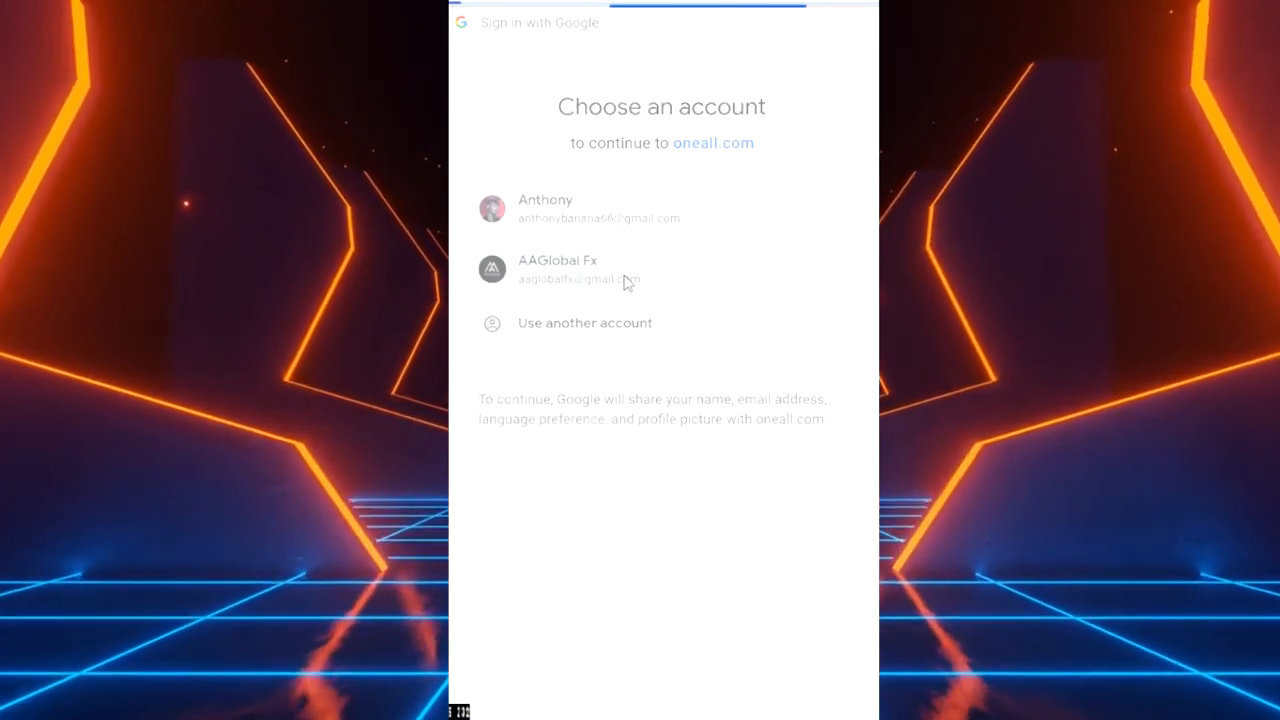
{"action": "left_click", "coordinate": [556, 268]}
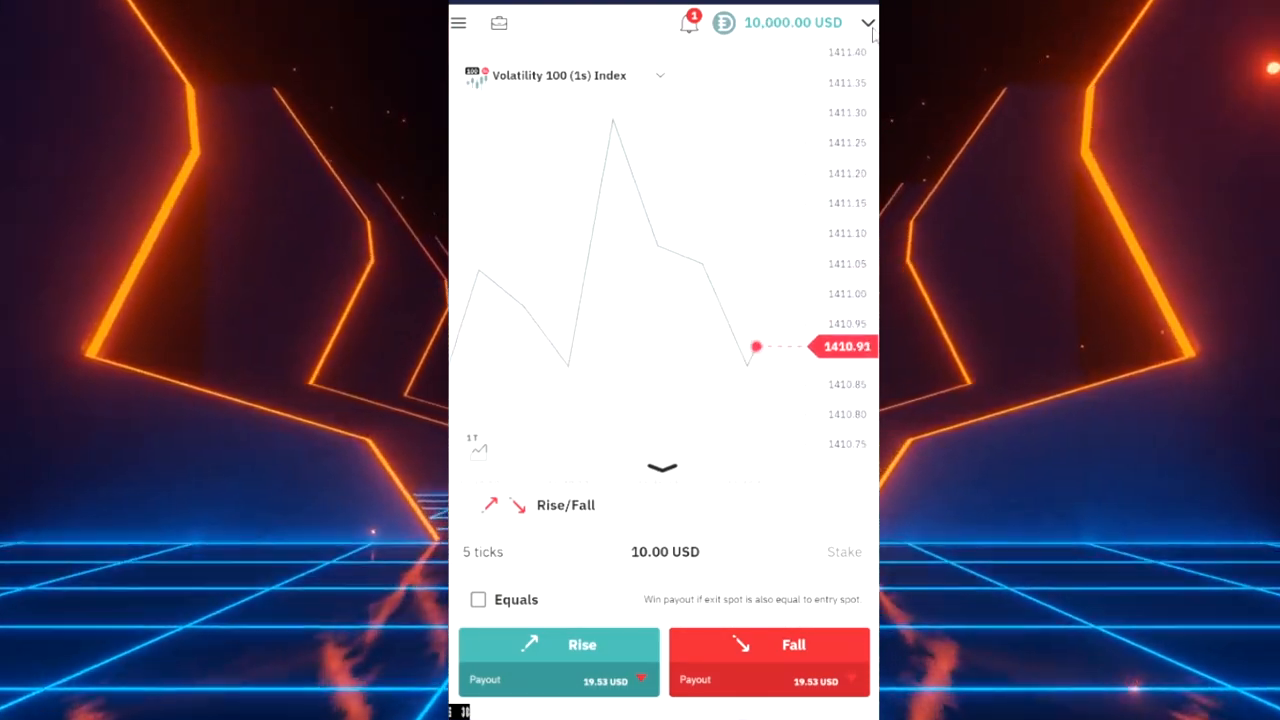
From the account list, go to Trader's Hub showing the Demo account's CFDs section.
{"action": "left_click", "coordinate": [868, 22]}
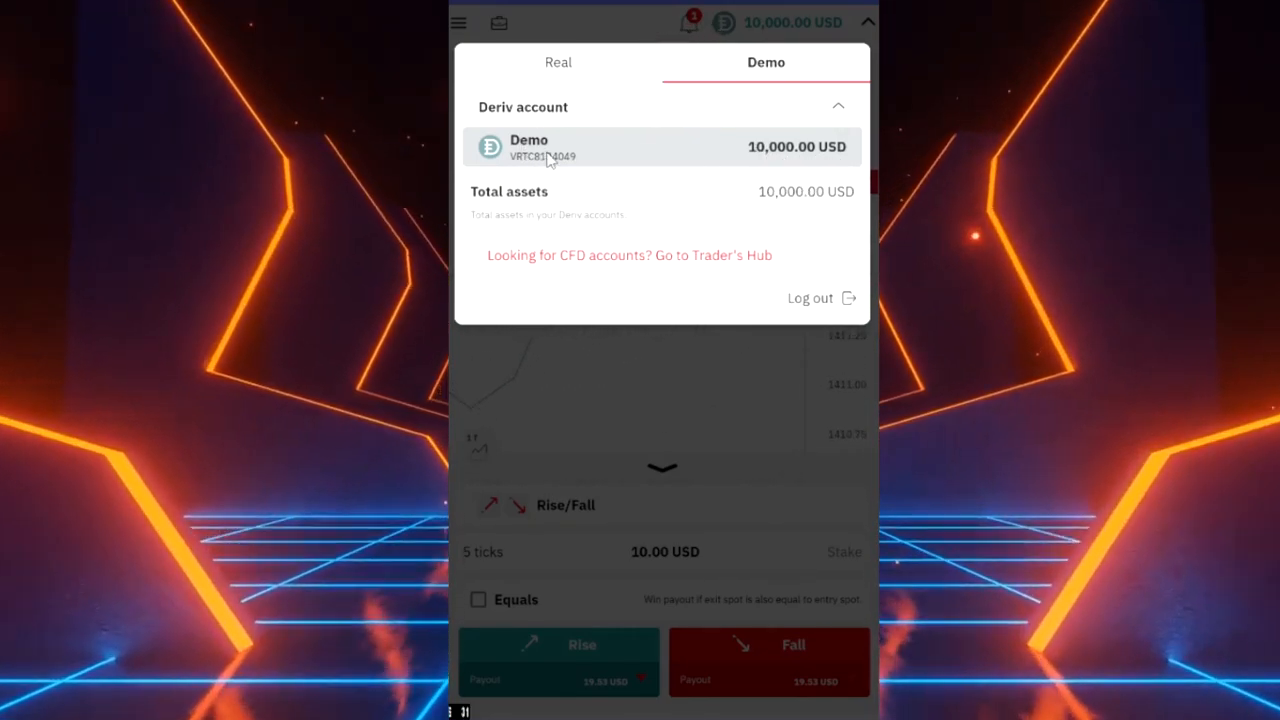
{"action": "left_click", "coordinate": [868, 22]}
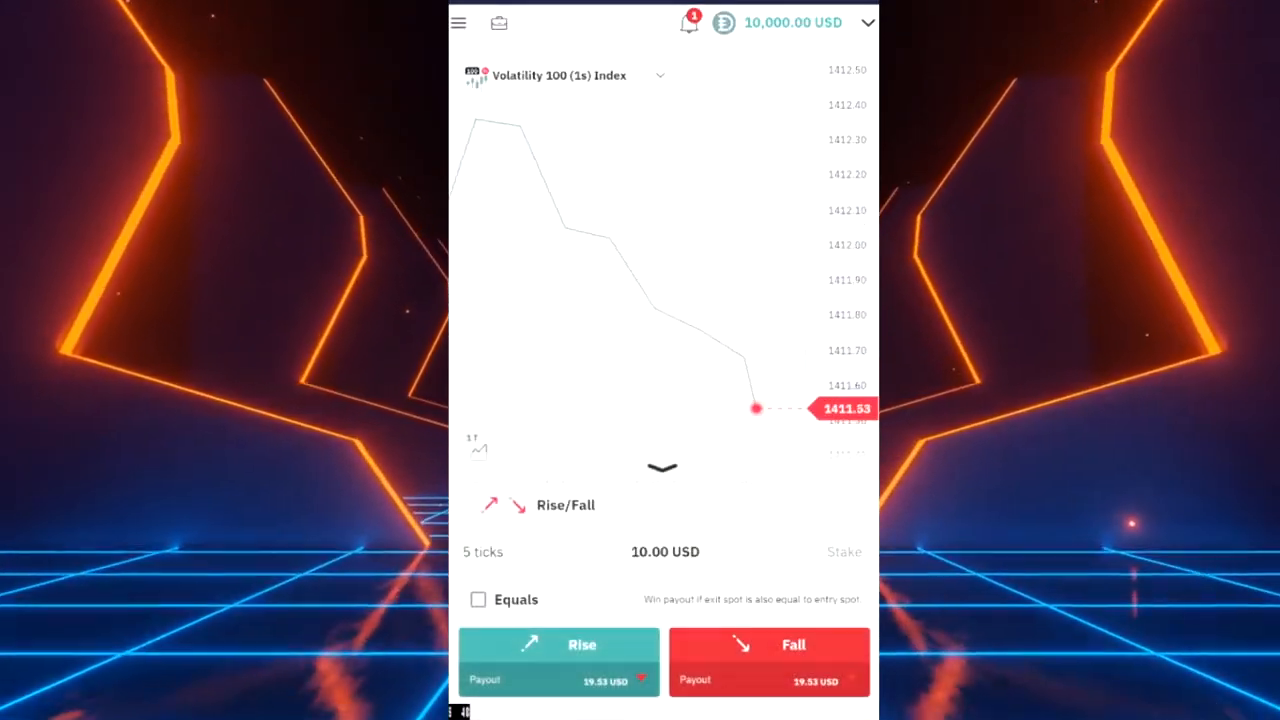
{"action": "left_click", "coordinate": [868, 22]}
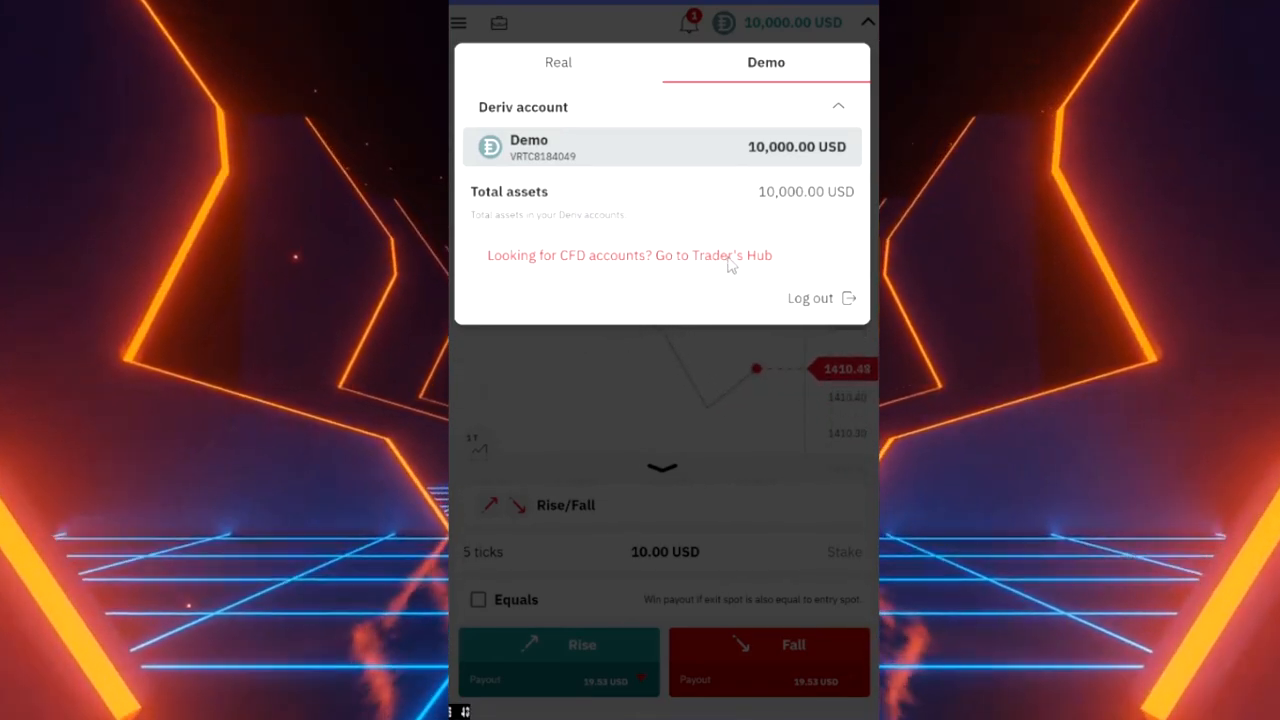
{"action": "left_click", "coordinate": [628, 256]}
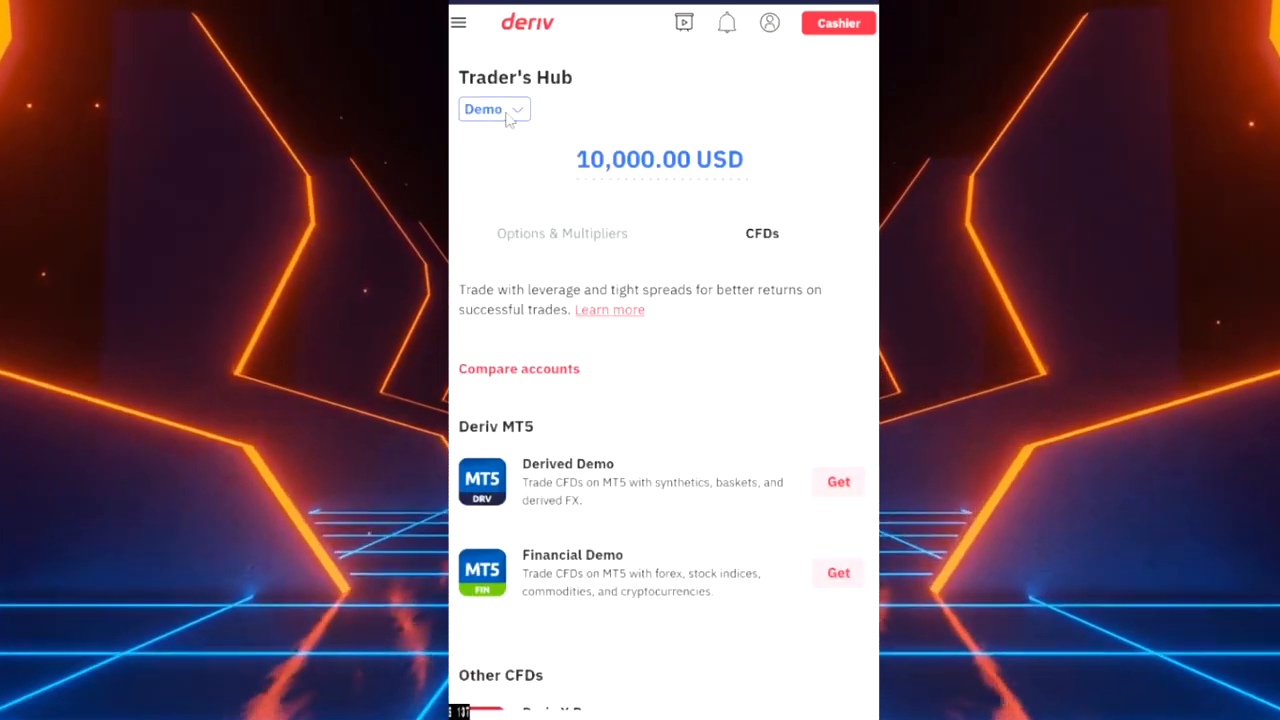
Switch Trader's Hub from Demo to Real and scroll through the Options & Multipliers and CFD platforms.
{"action": "left_click", "coordinate": [492, 108]}
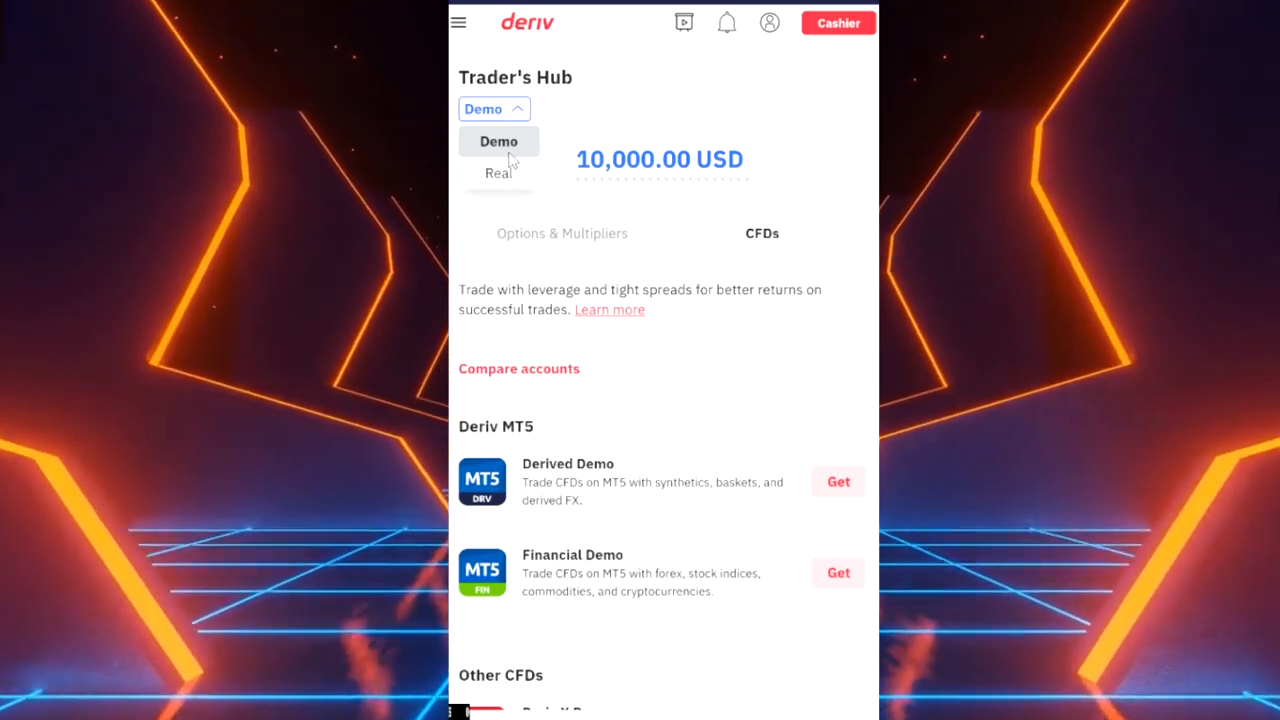
{"action": "left_click", "coordinate": [498, 172]}
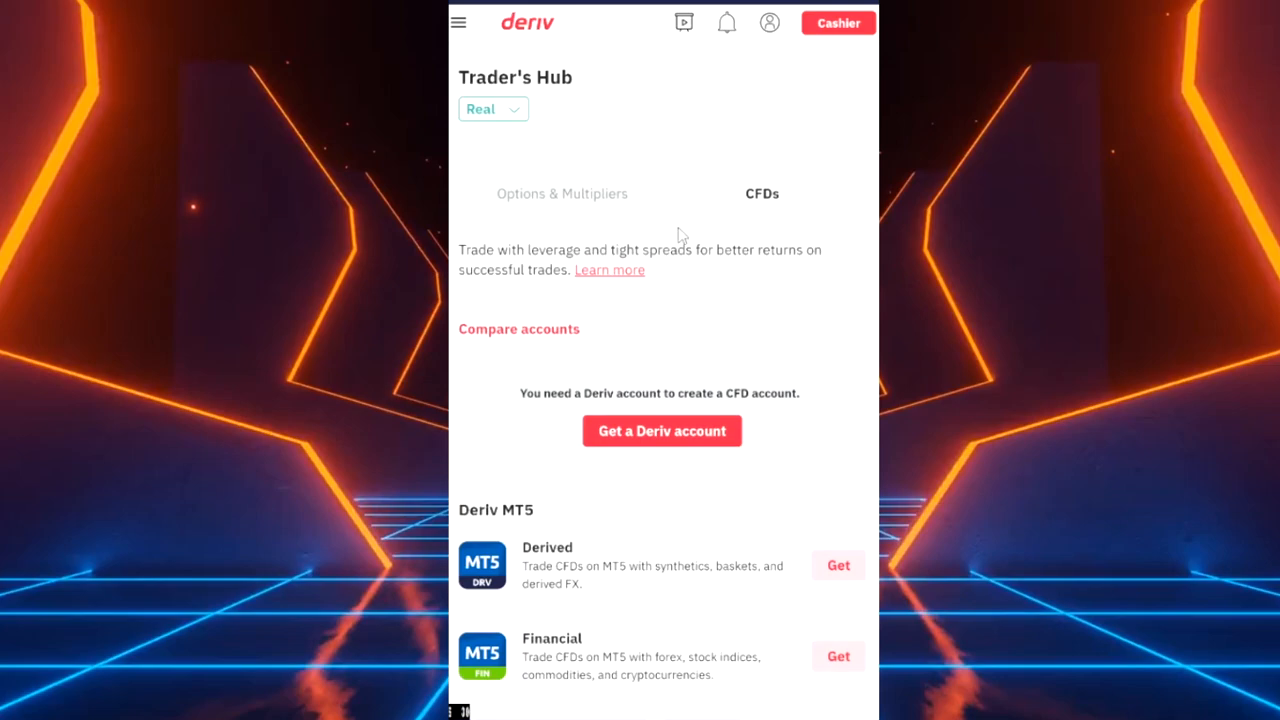
{"action": "left_click", "coordinate": [560, 192]}
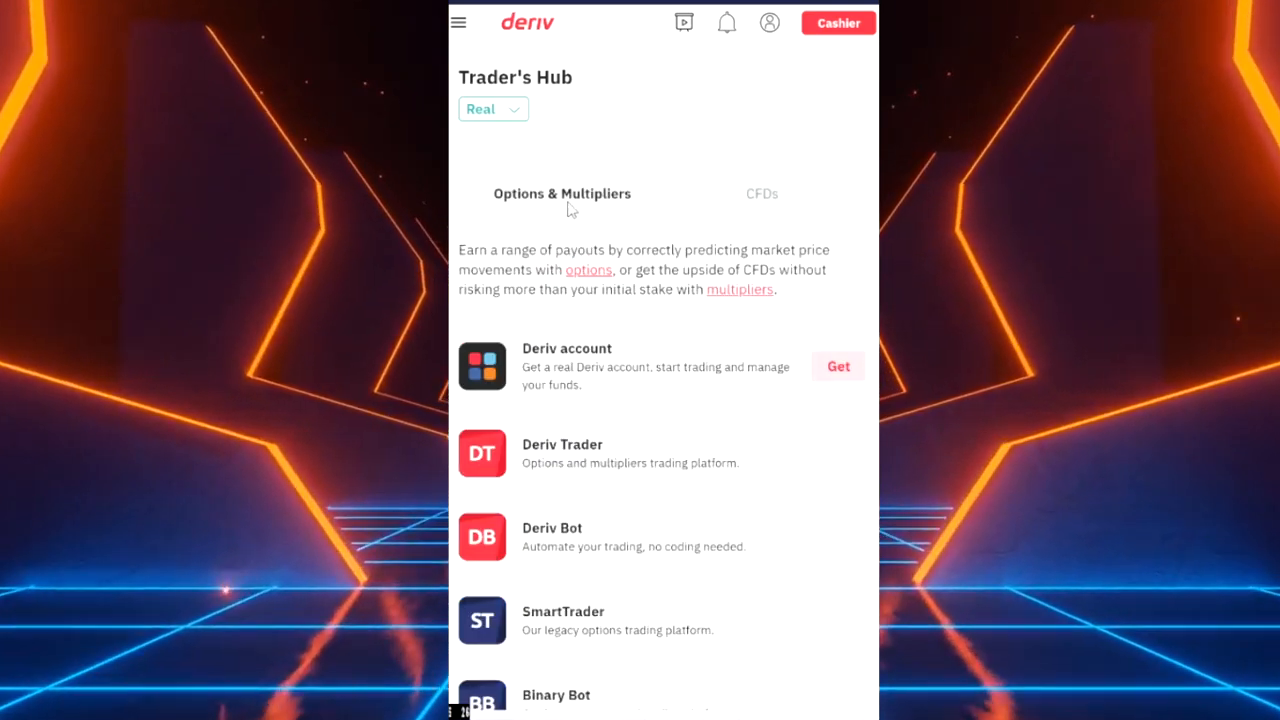
{"action": "scroll", "scroll_direction": "down", "scroll_amount": 3}
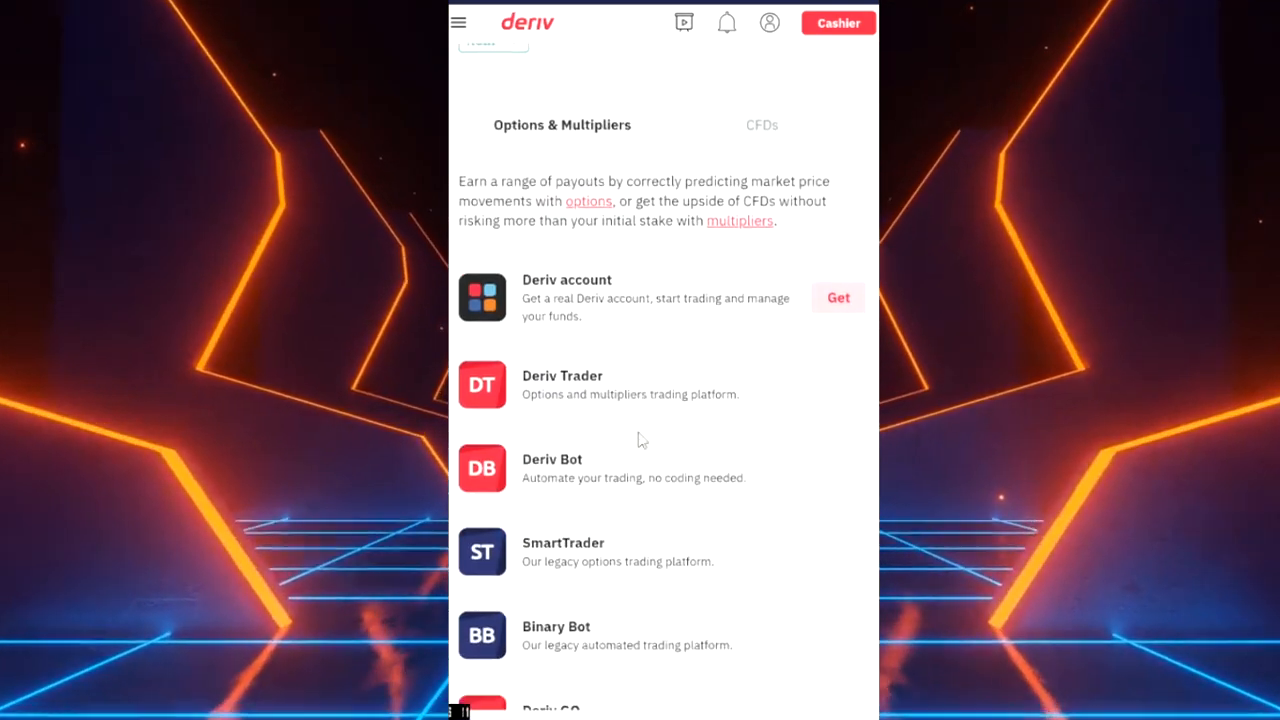
{"action": "scroll", "scroll_direction": "down", "scroll_amount": 3}
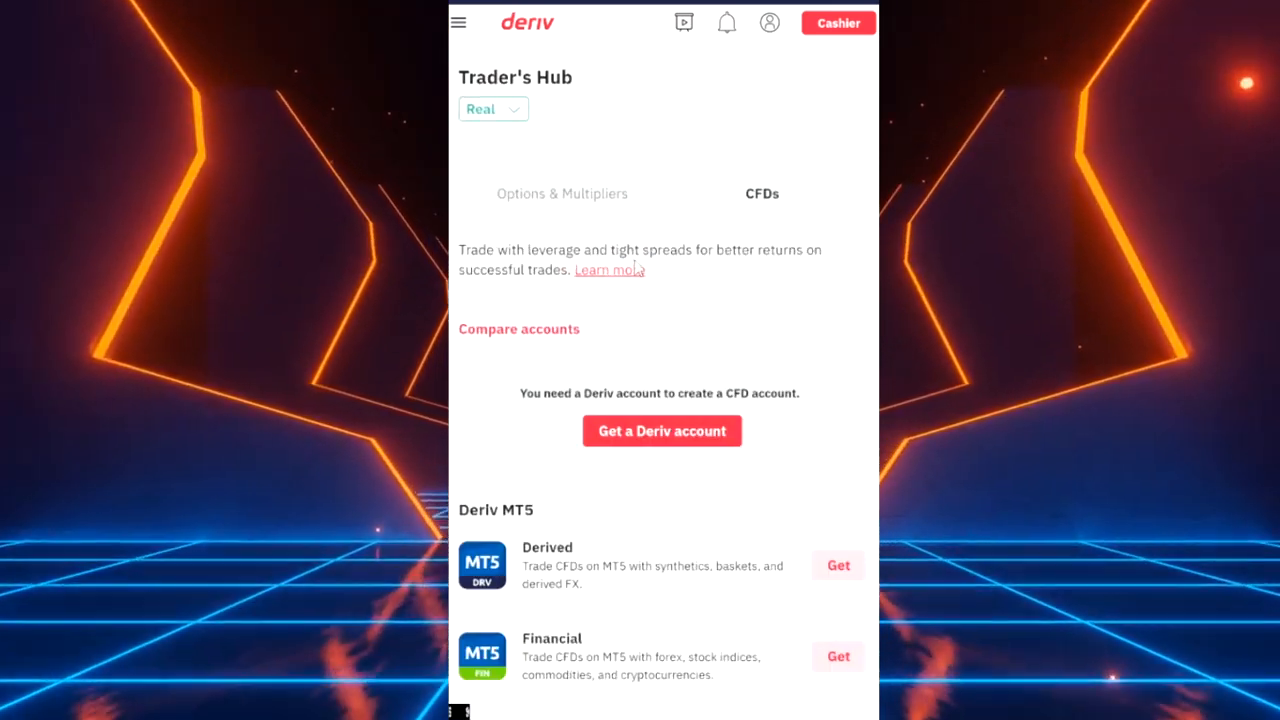
{"action": "scroll", "scroll_direction": "down", "scroll_amount": 3}
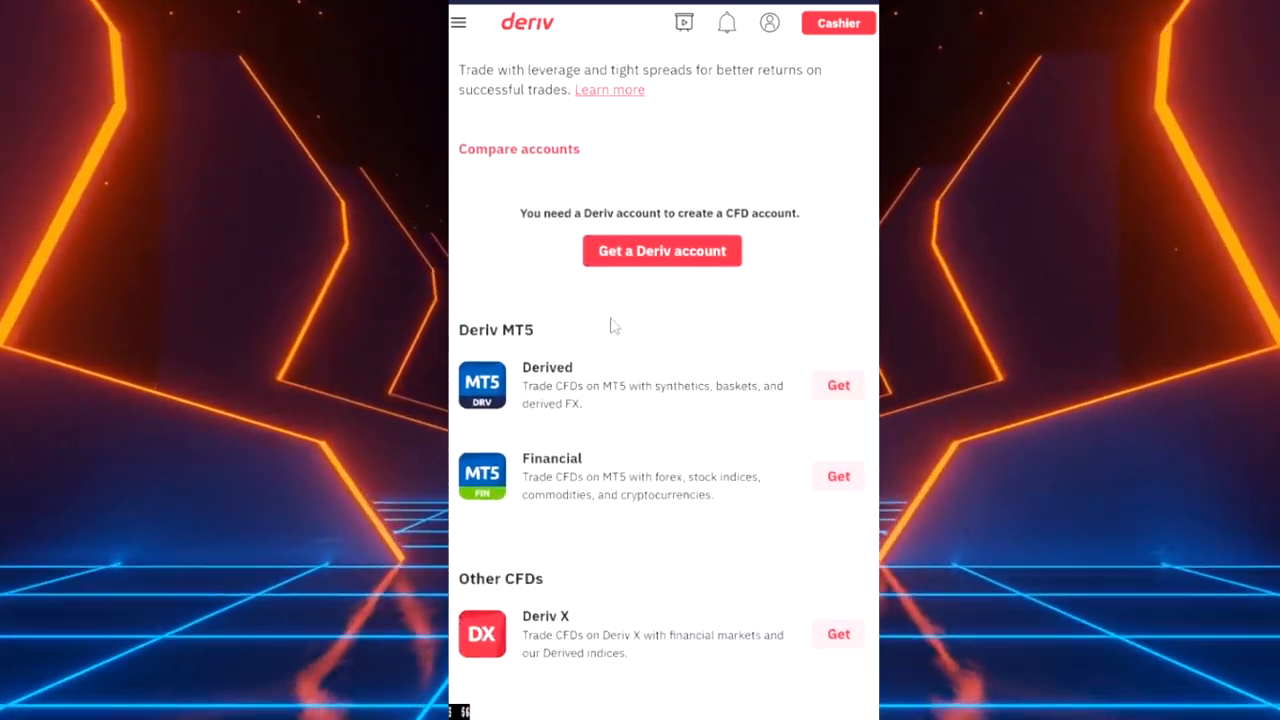
{"action": "scroll", "scroll_direction": "down", "scroll_amount": 3}
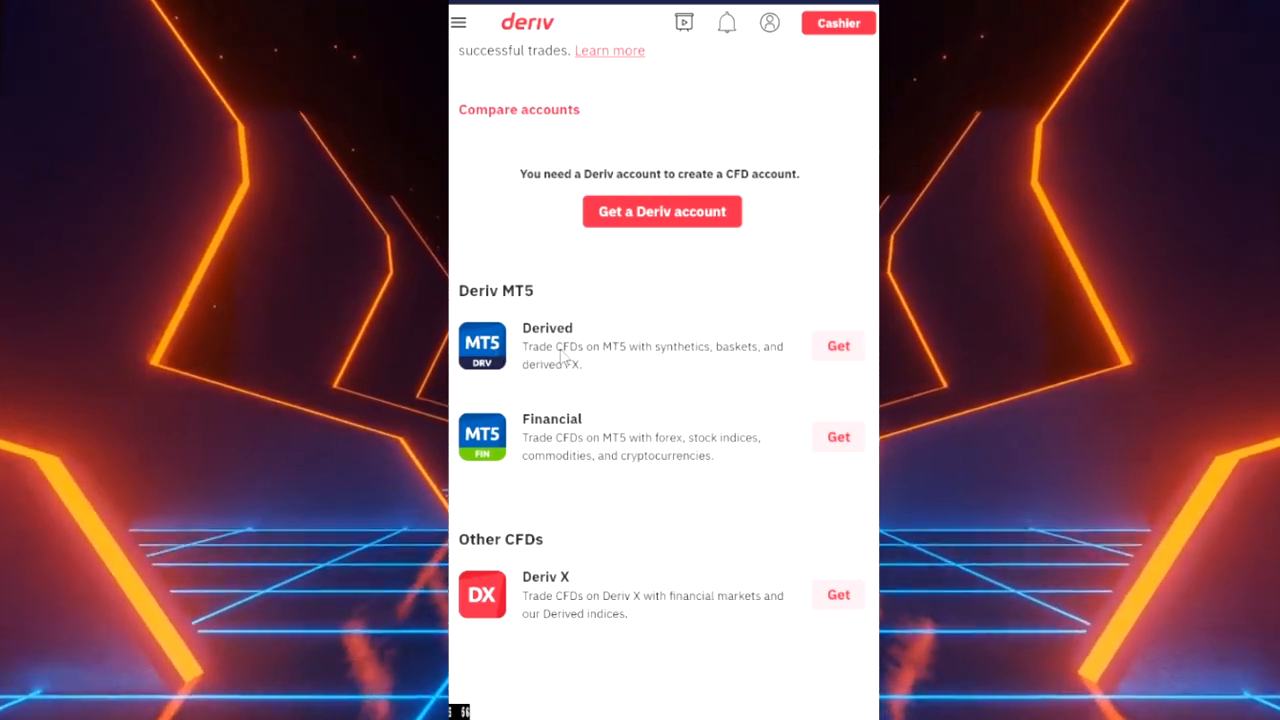
{"action": "mouse_move", "coordinate": [620, 360]}
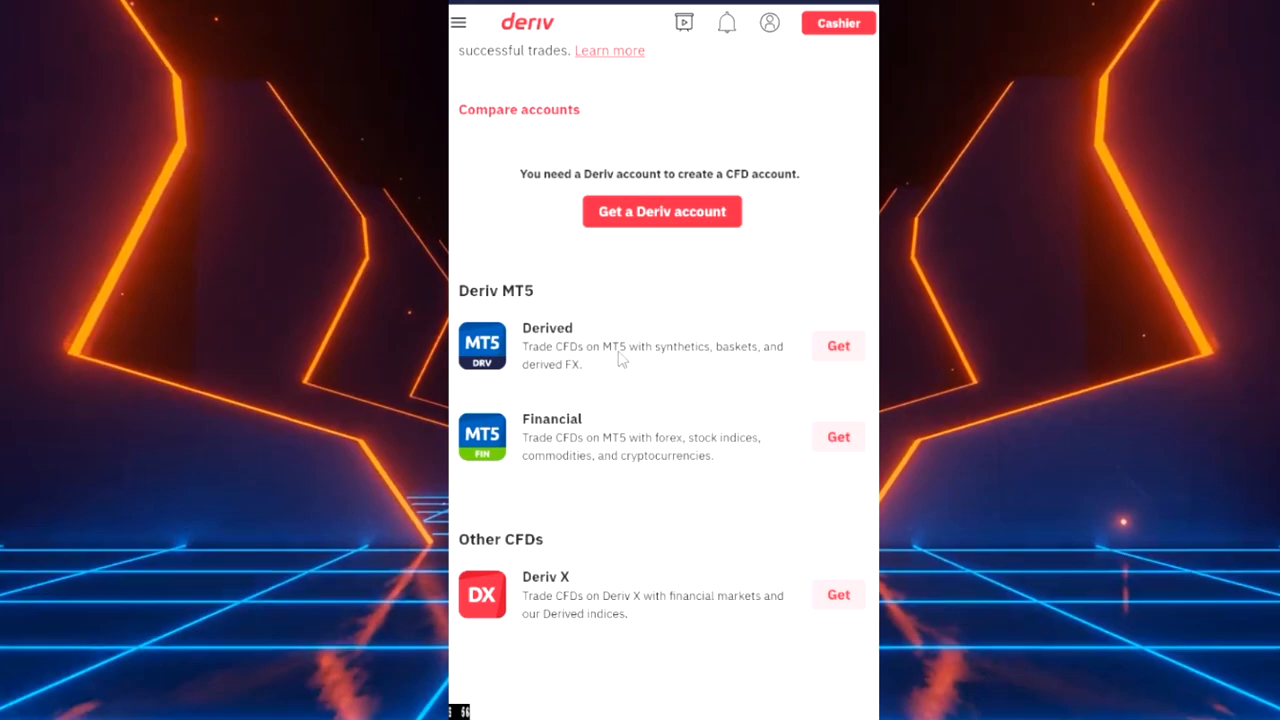
{"action": "mouse_move", "coordinate": [698, 362]}
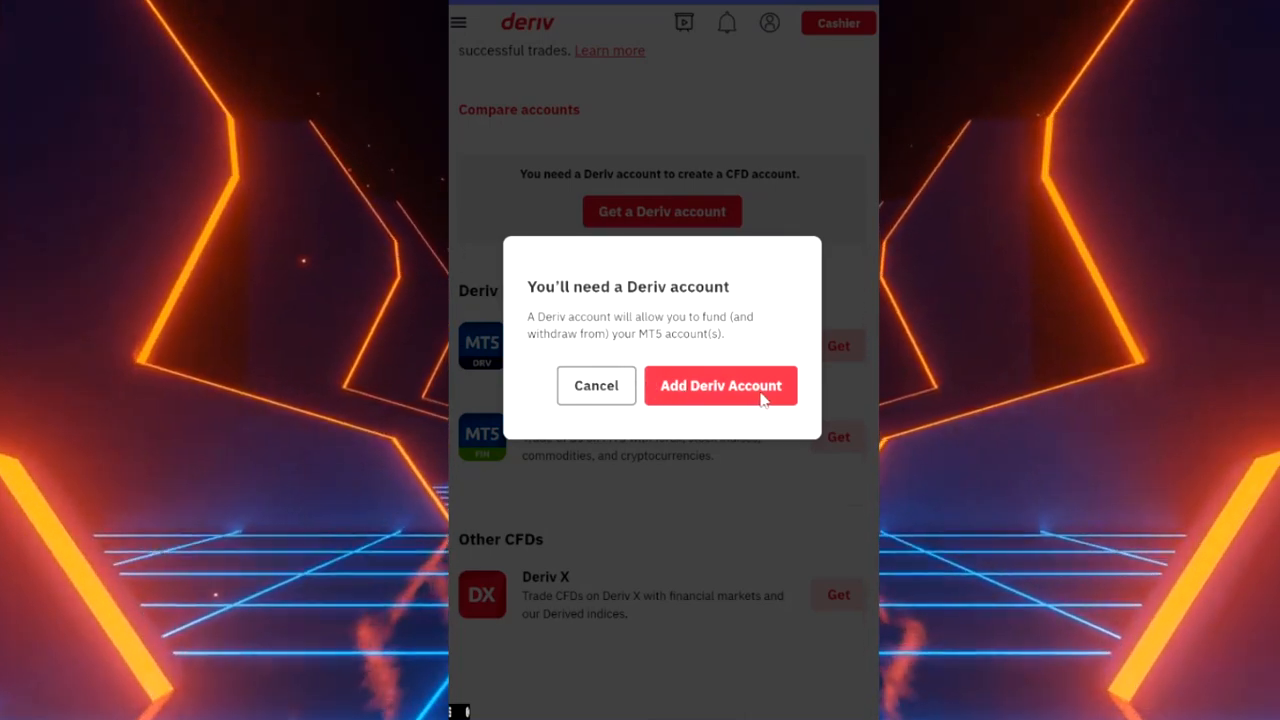
{"action": "mouse_move", "coordinate": [716, 404]}
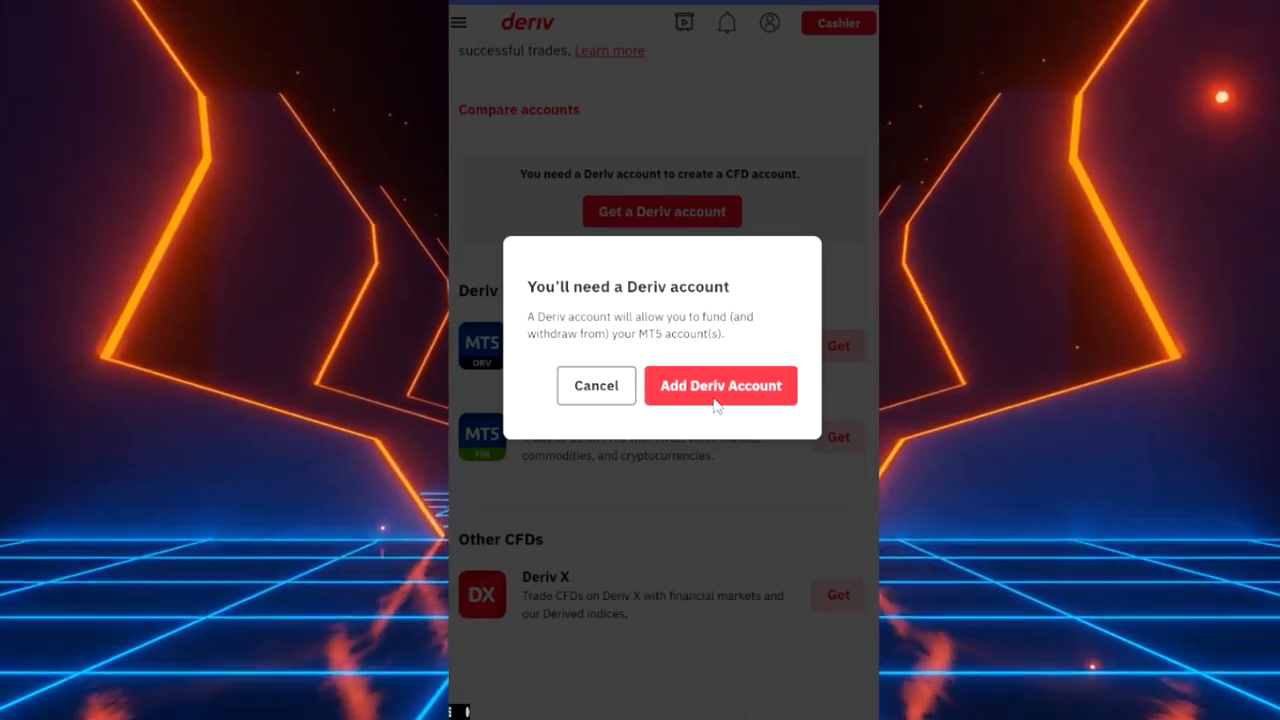
Start adding a real Deriv account from the Derived option, reaching step 1 currency choice.
{"action": "left_click", "coordinate": [720, 384]}
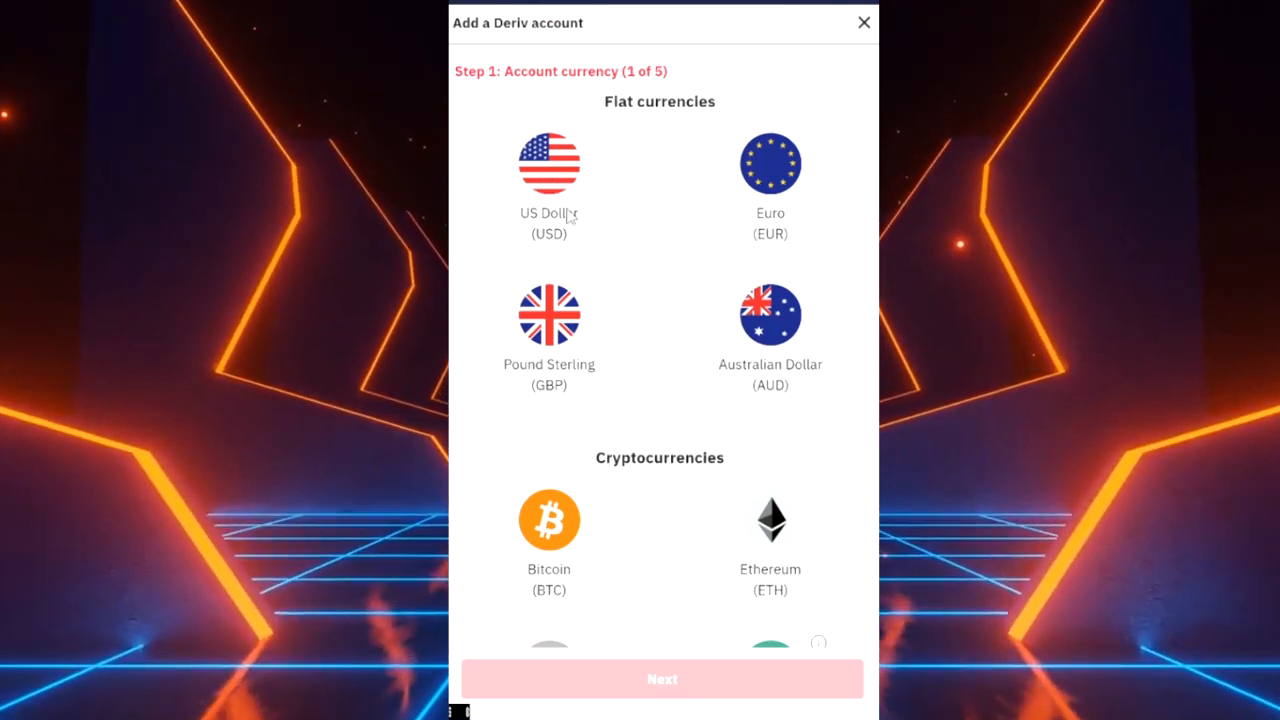
{"action": "mouse_move", "coordinate": [656, 338]}
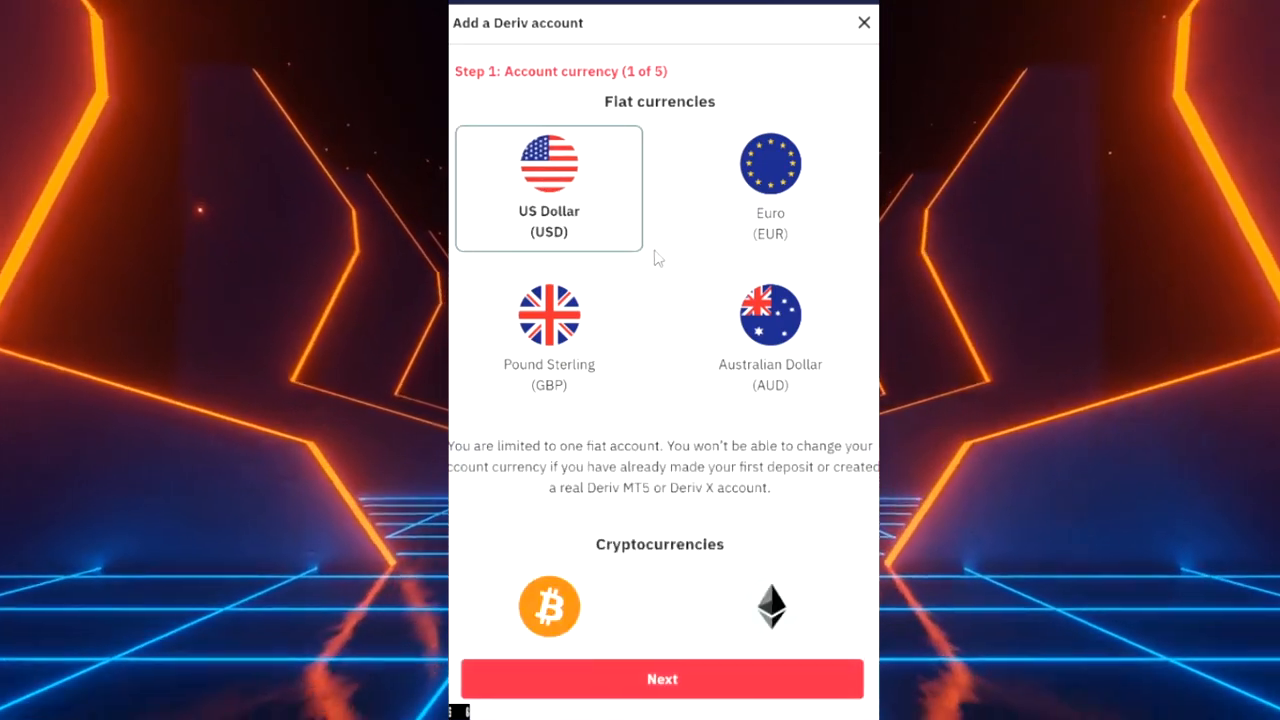
{"action": "left_click", "coordinate": [662, 678]}
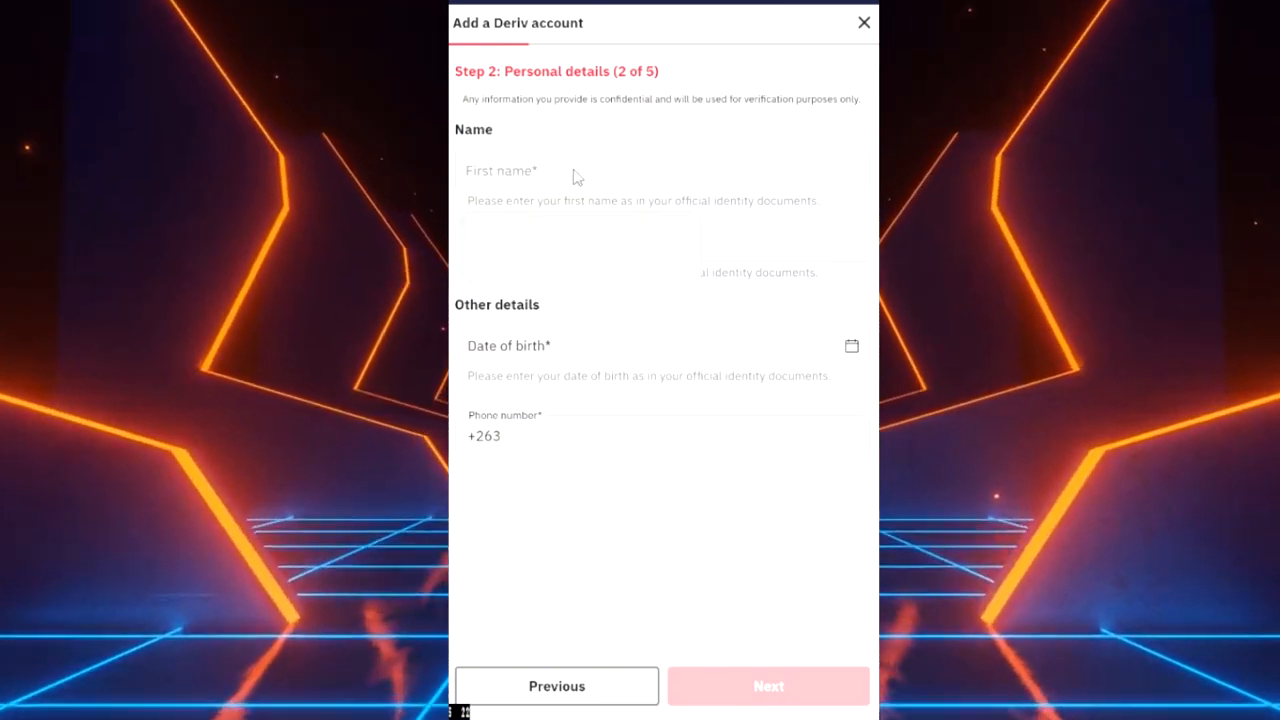
{"action": "left_click", "coordinate": [660, 170]}
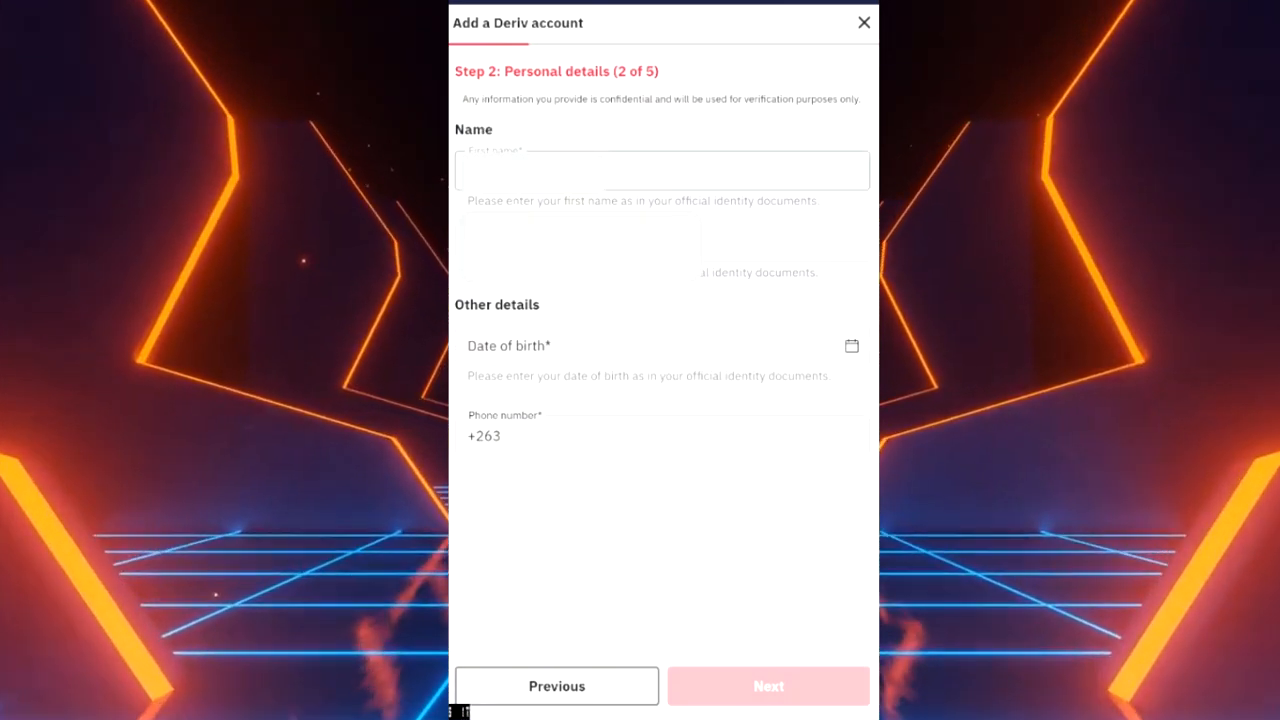
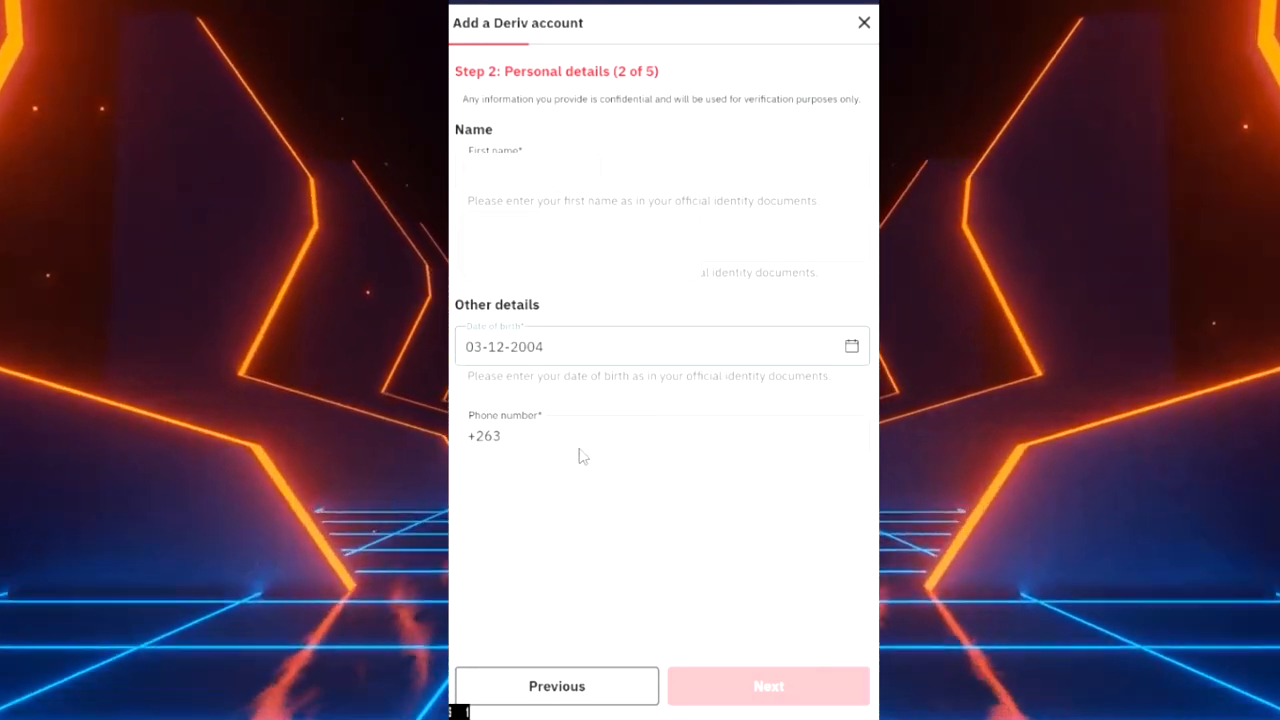
{"action": "left_click", "coordinate": [500, 436]}
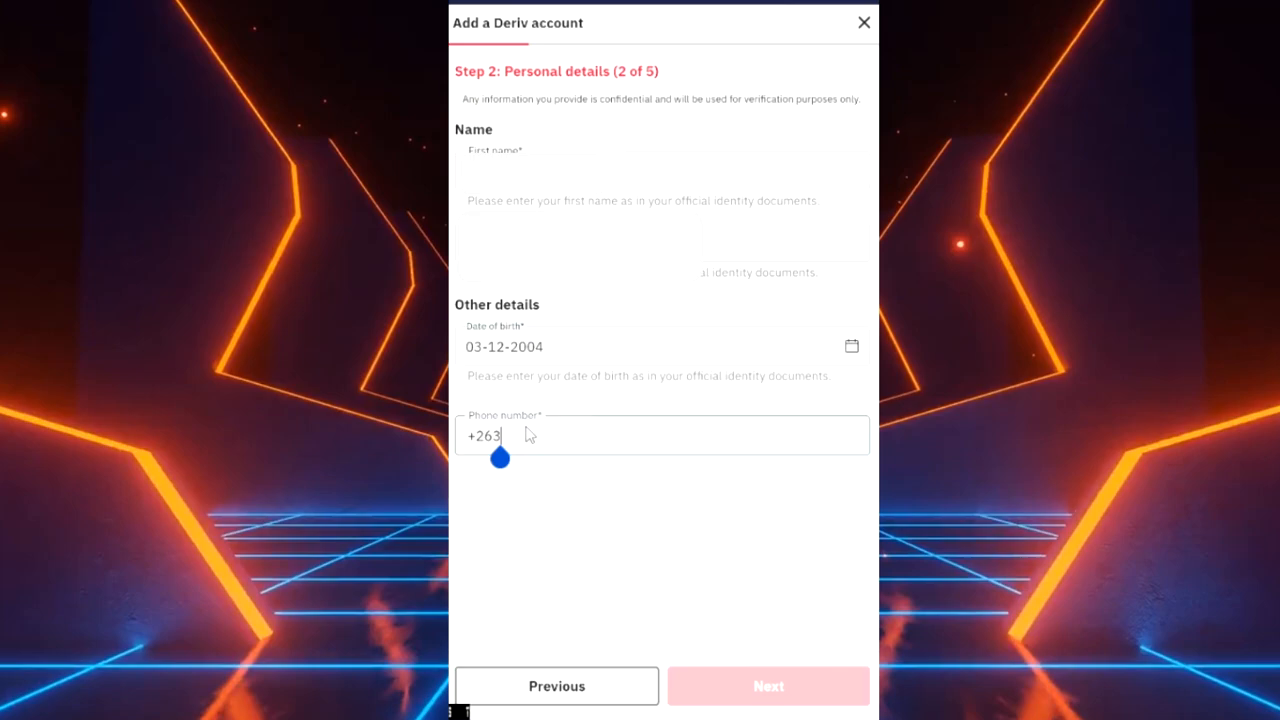
{"action": "left_click", "coordinate": [768, 684]}
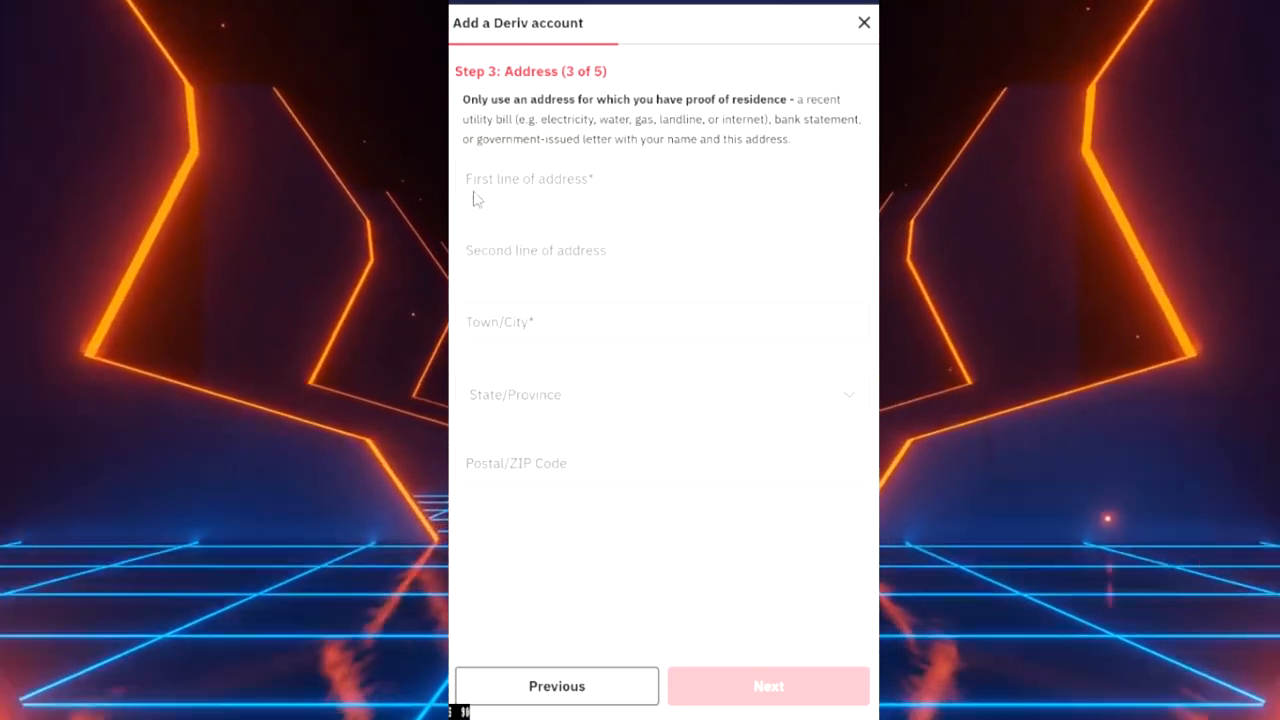
{"action": "mouse_move", "coordinate": [544, 196]}
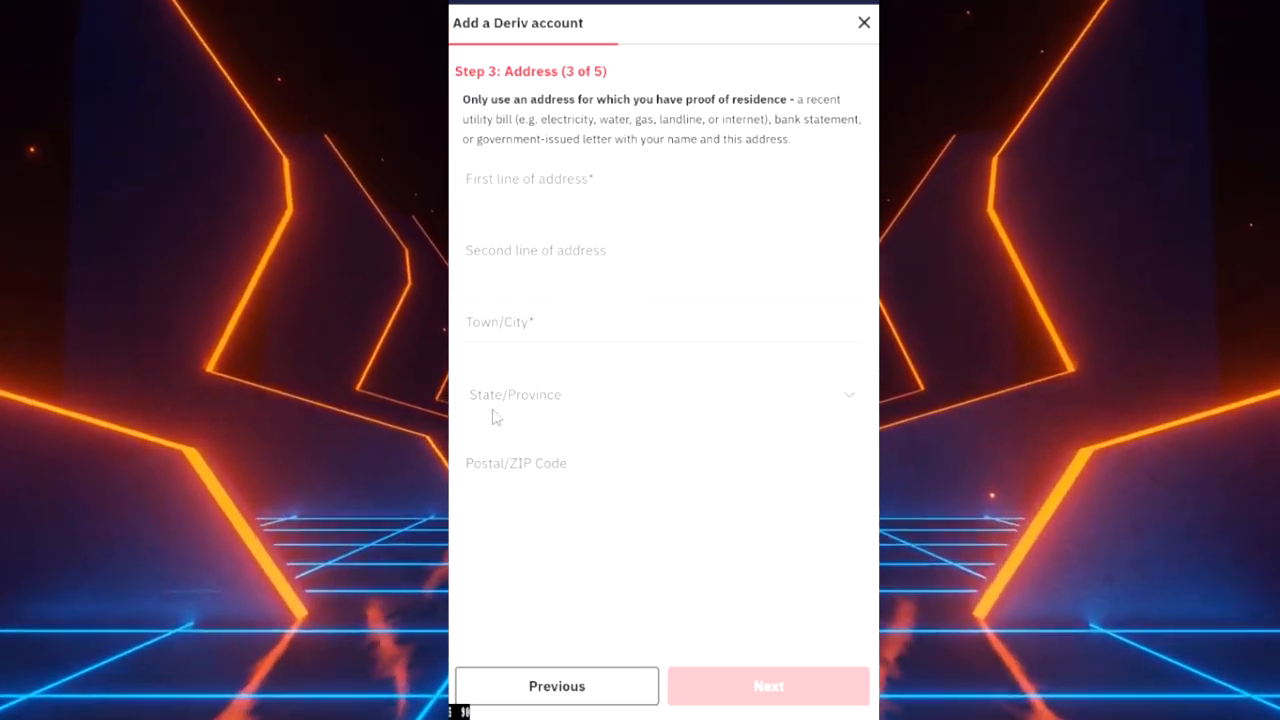
{"action": "mouse_move", "coordinate": [598, 482]}
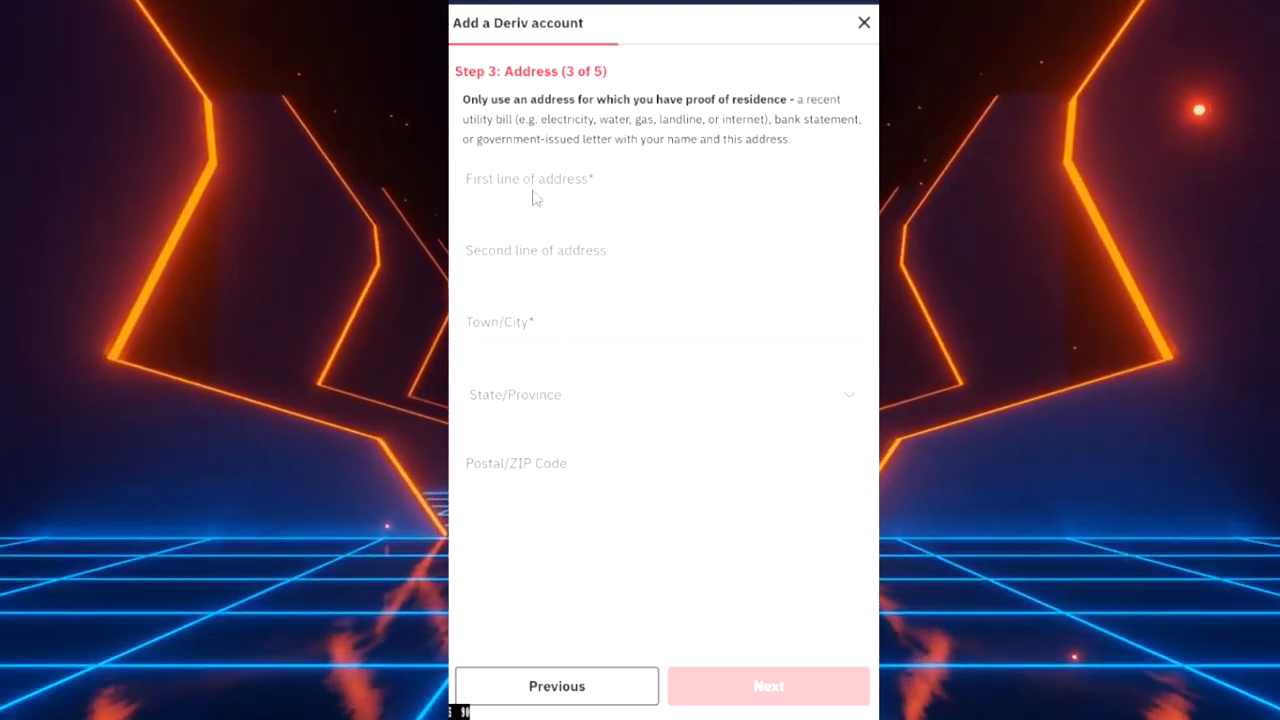
Submit the address step and advance to step 4, identity information.
{"action": "left_click", "coordinate": [768, 686]}
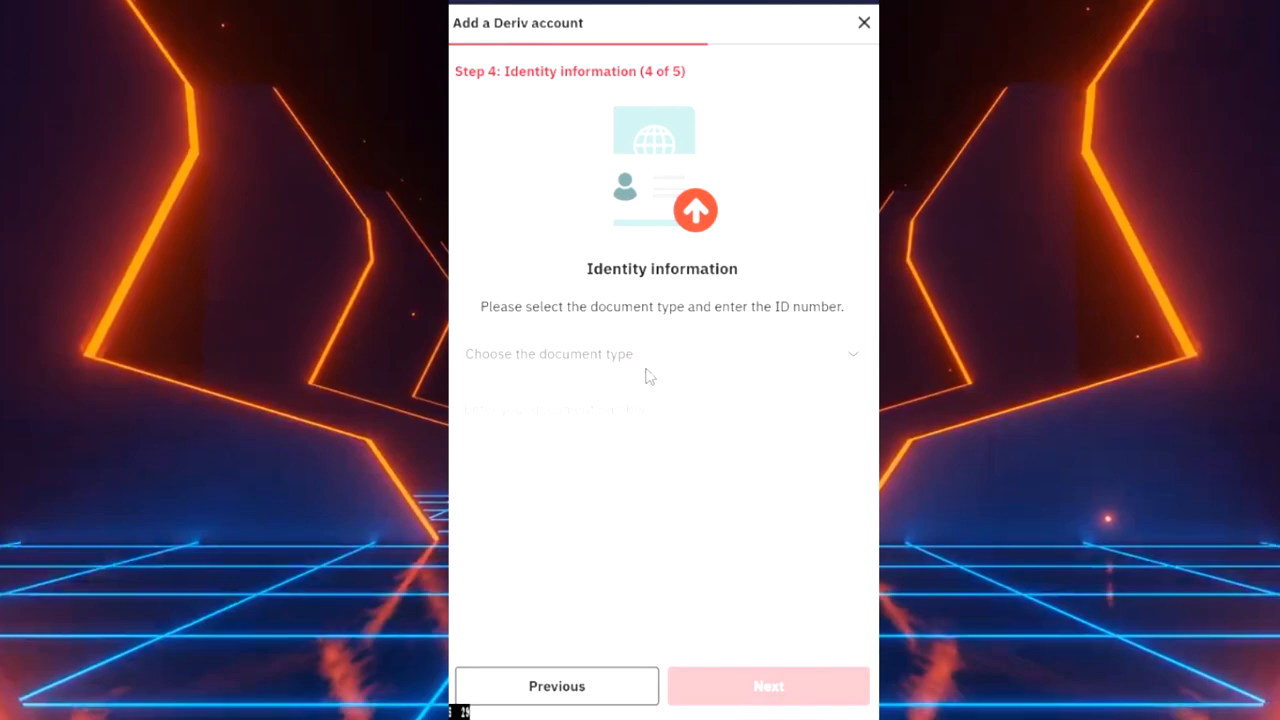
Choose National ID as the identity document type and move toward the terms of use step.
{"action": "left_click", "coordinate": [660, 352]}
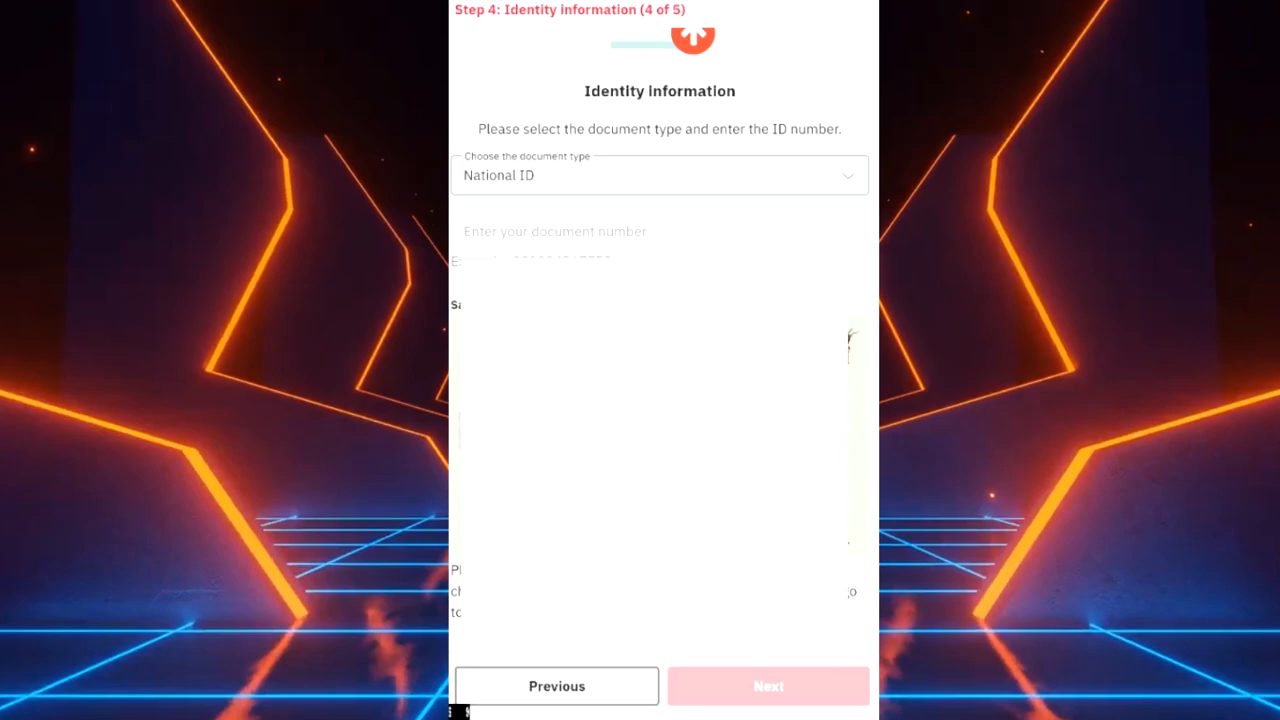
{"action": "scroll", "scroll_direction": "down", "scroll_amount": 3}
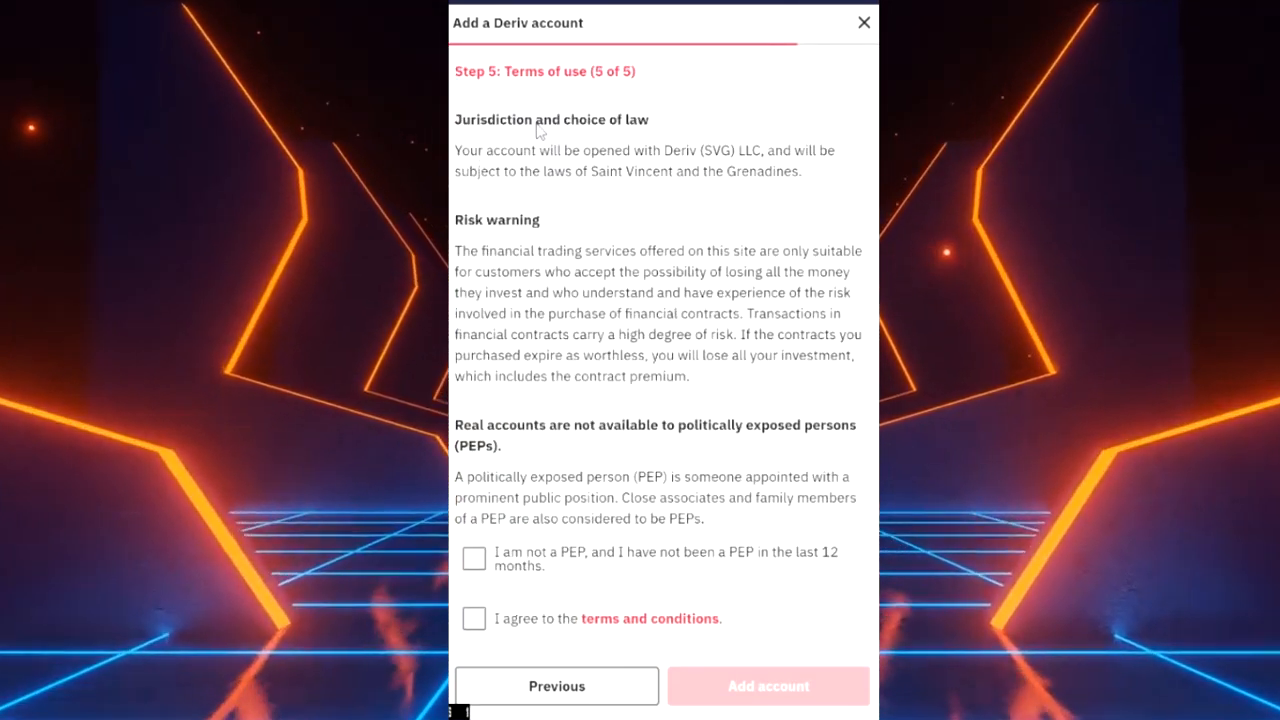
{"action": "mouse_move", "coordinate": [520, 96]}
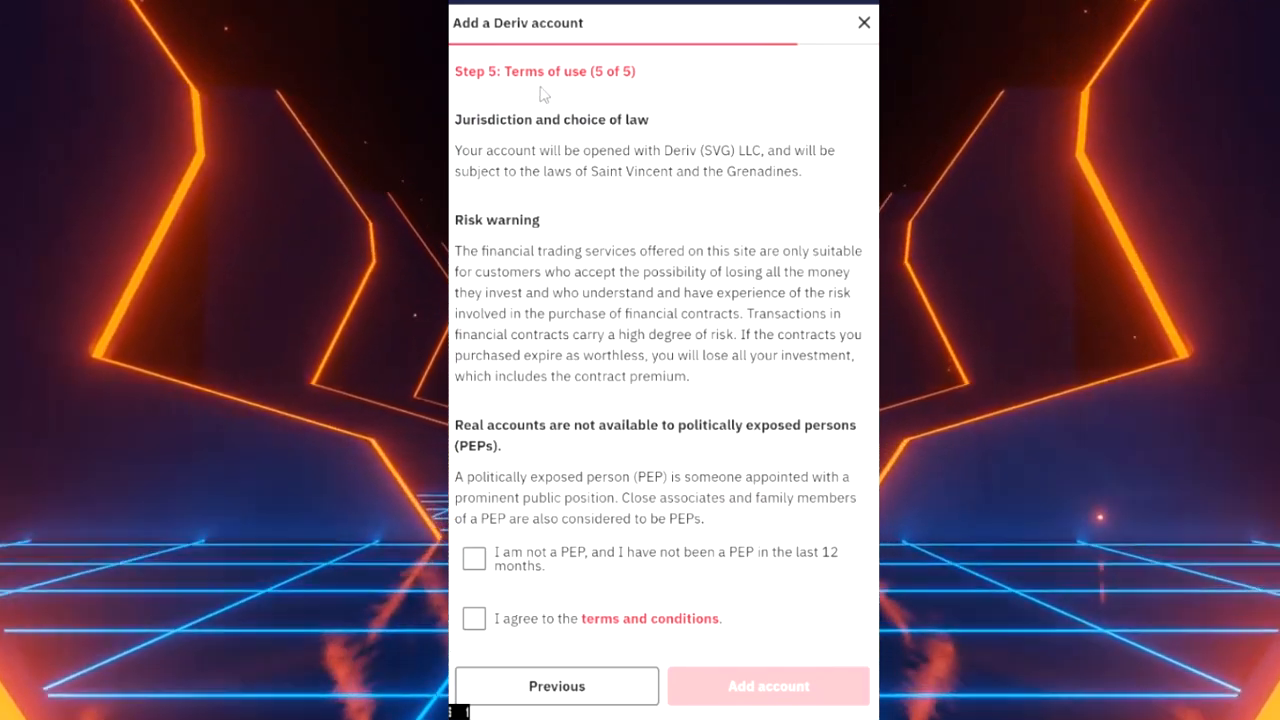
Accept the PEP declaration and terms, then add the account so Deriv confirms it is ready.
{"action": "scroll", "scroll_direction": "down", "scroll_amount": 3}
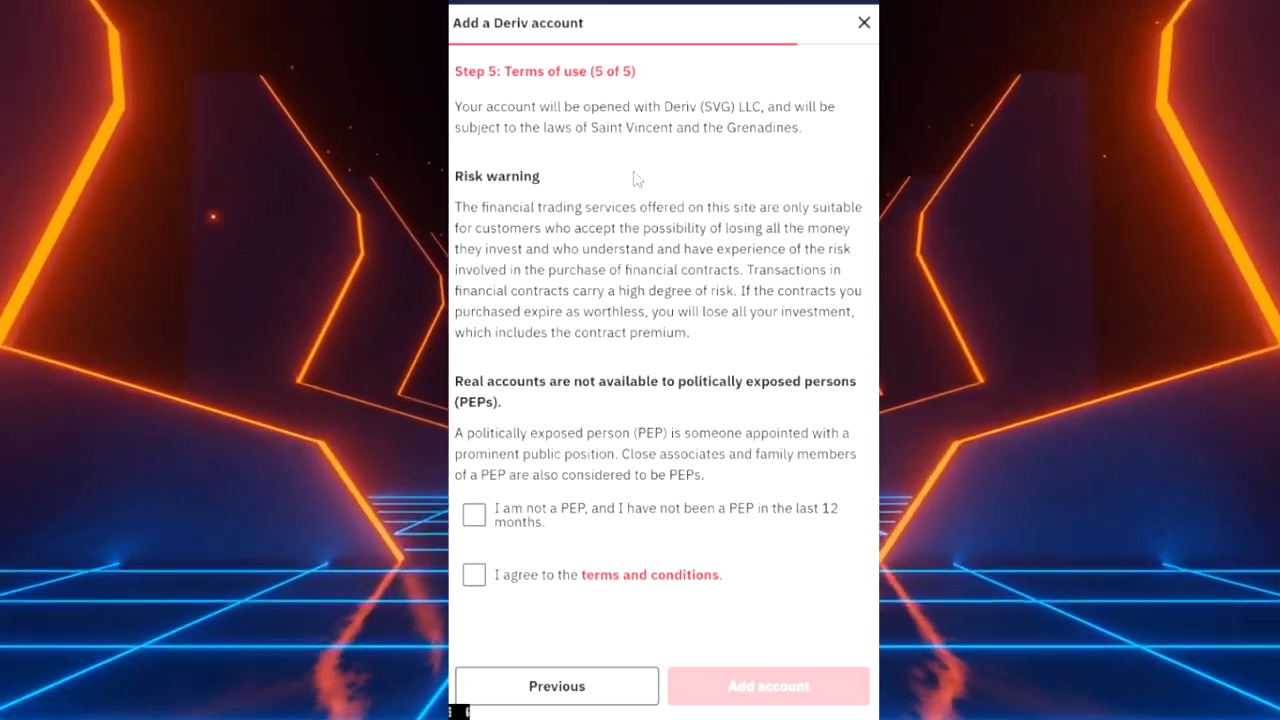
{"action": "left_click", "coordinate": [472, 514]}
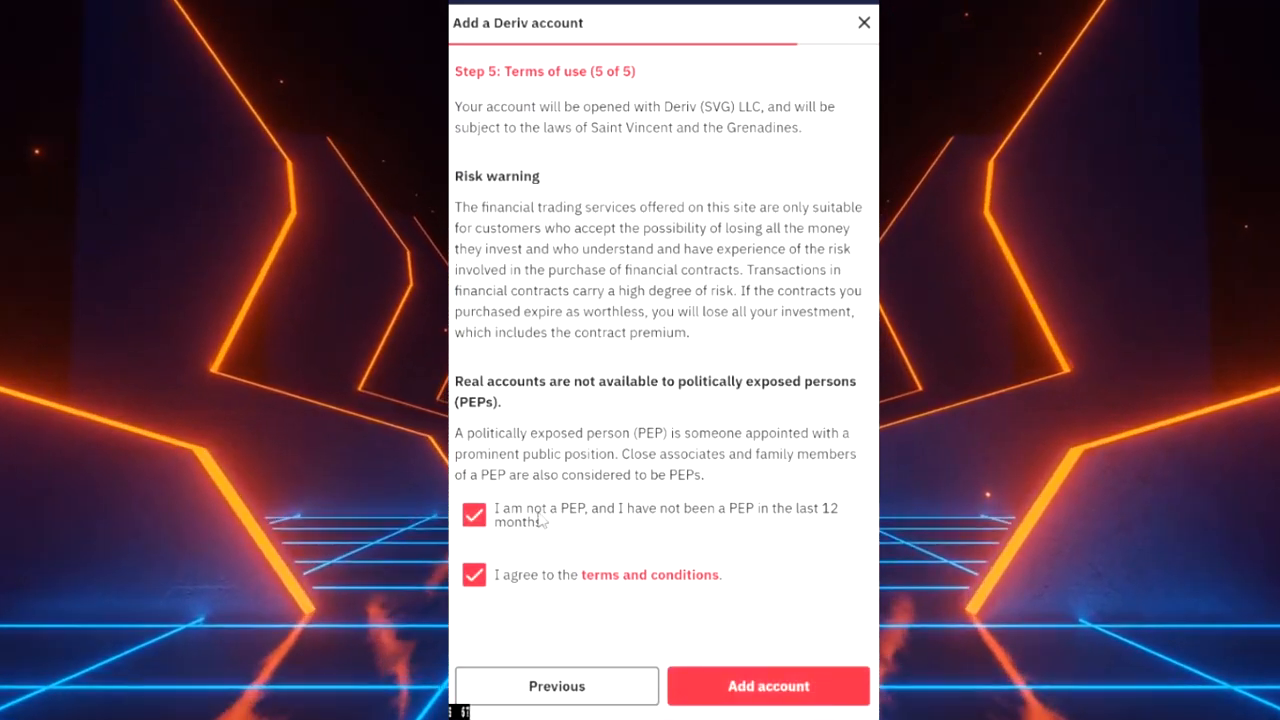
{"action": "left_click", "coordinate": [768, 686]}
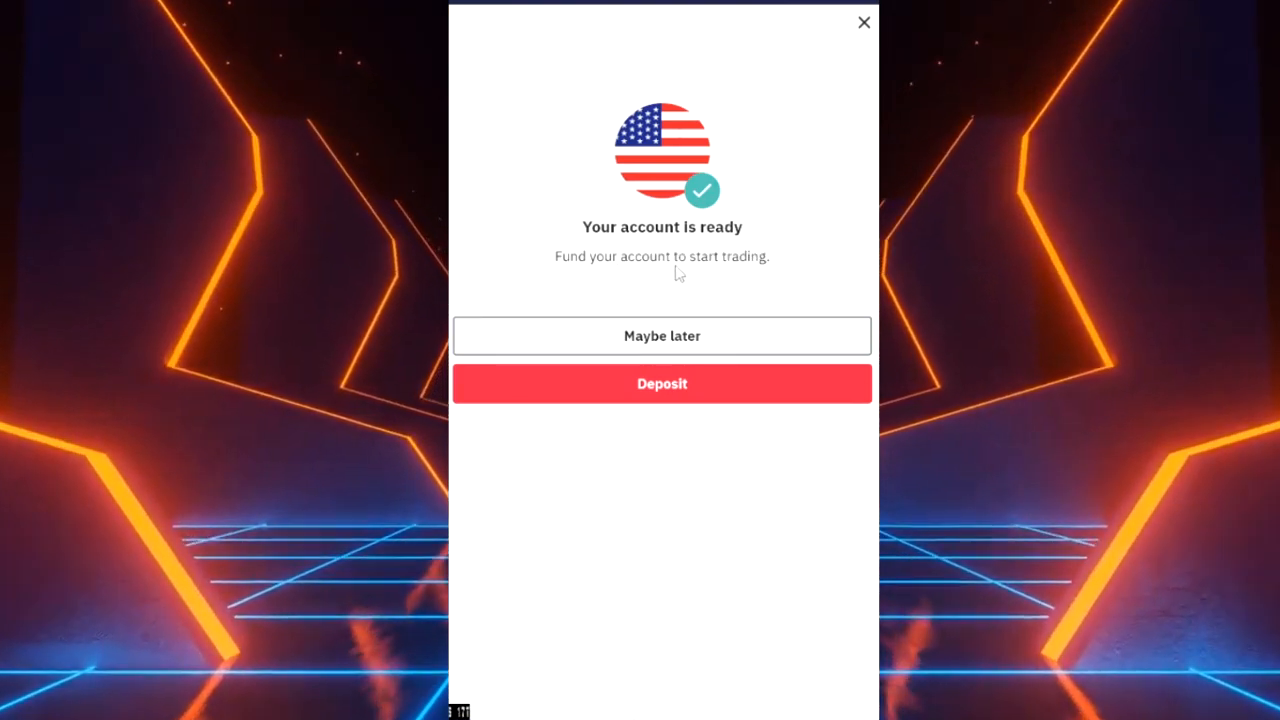
{"action": "mouse_move", "coordinate": [744, 344]}
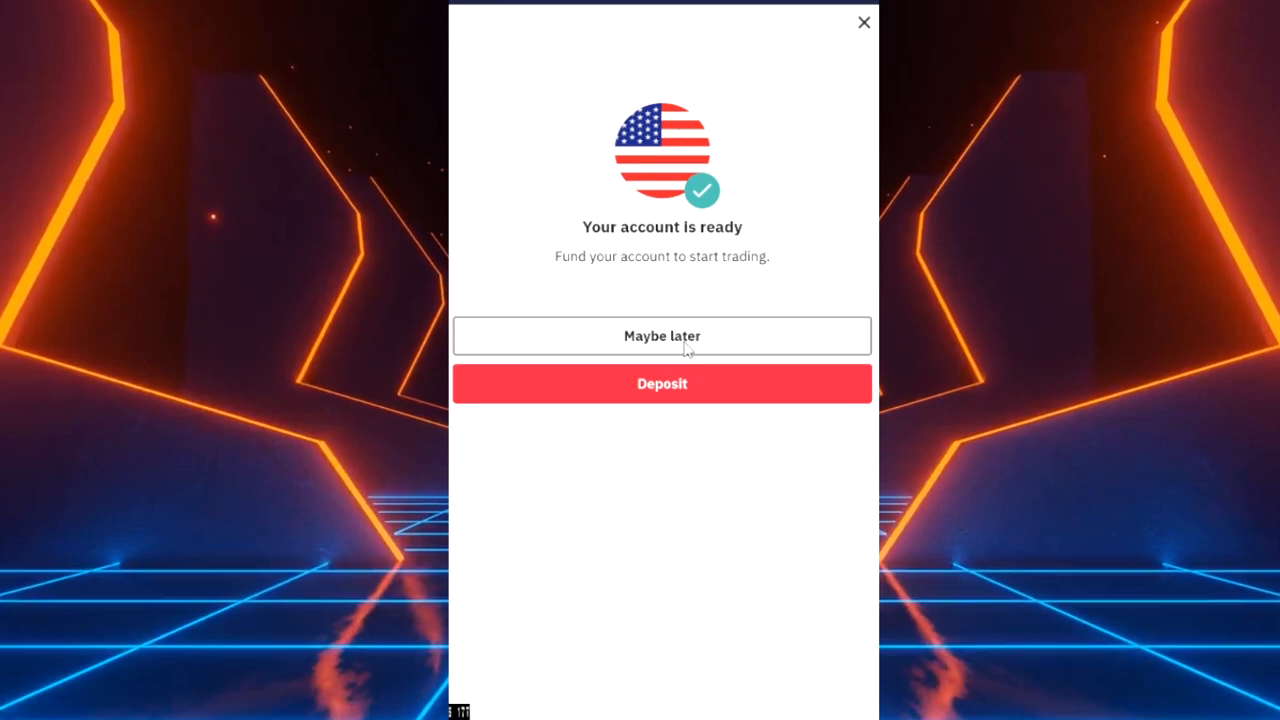
{"action": "mouse_move", "coordinate": [676, 378]}
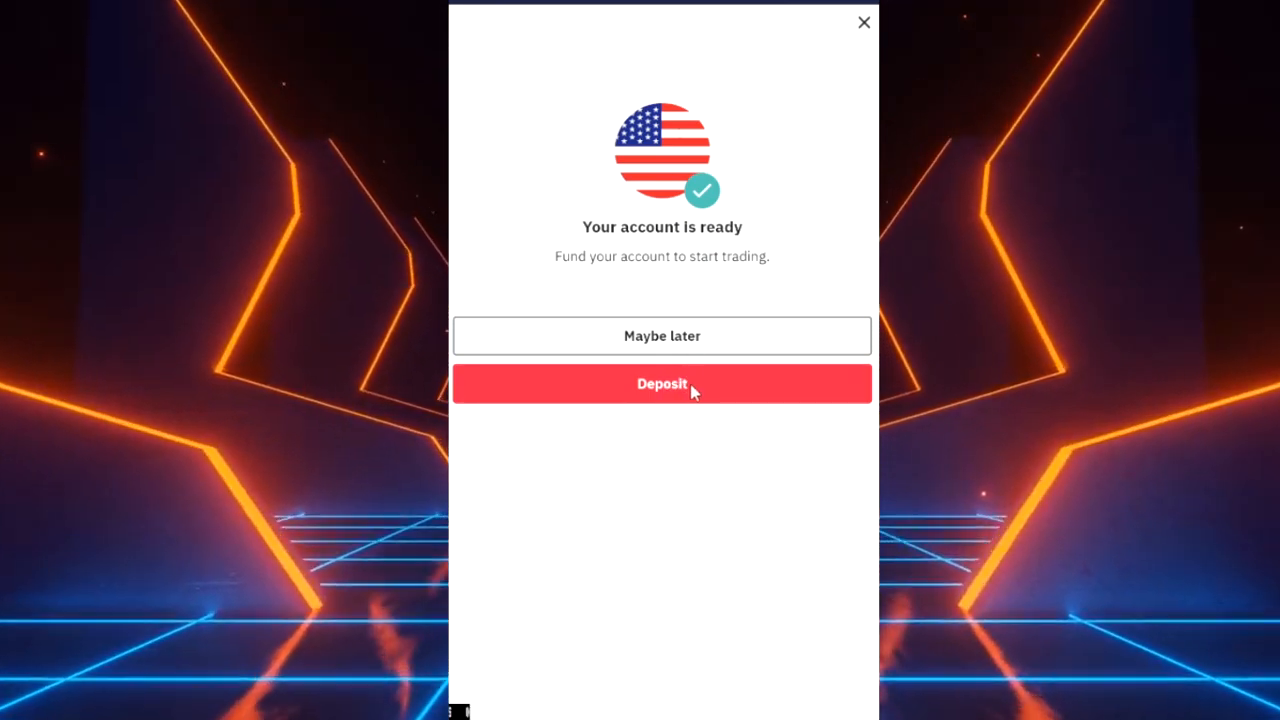
Go to Deposit and review the Cashier funding methods: card, crypto, payment agents and P2P.
{"action": "left_click", "coordinate": [662, 384]}
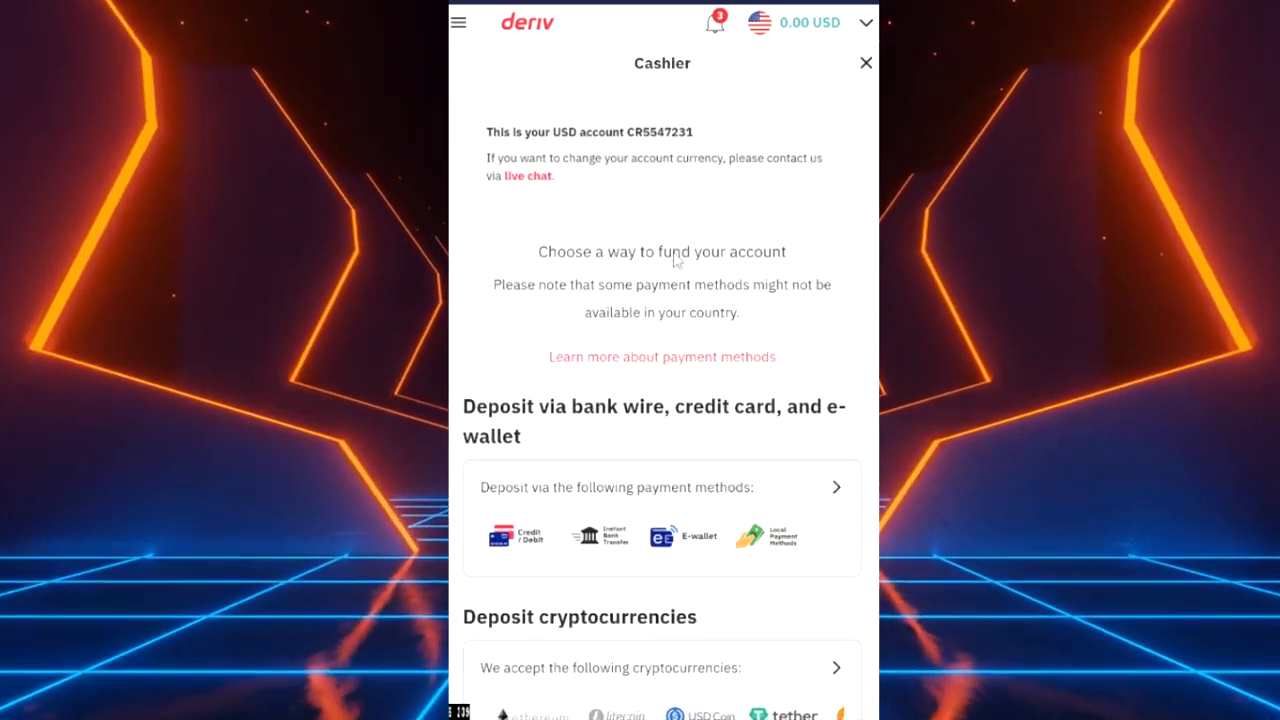
{"action": "scroll", "scroll_direction": "down", "scroll_amount": 3}
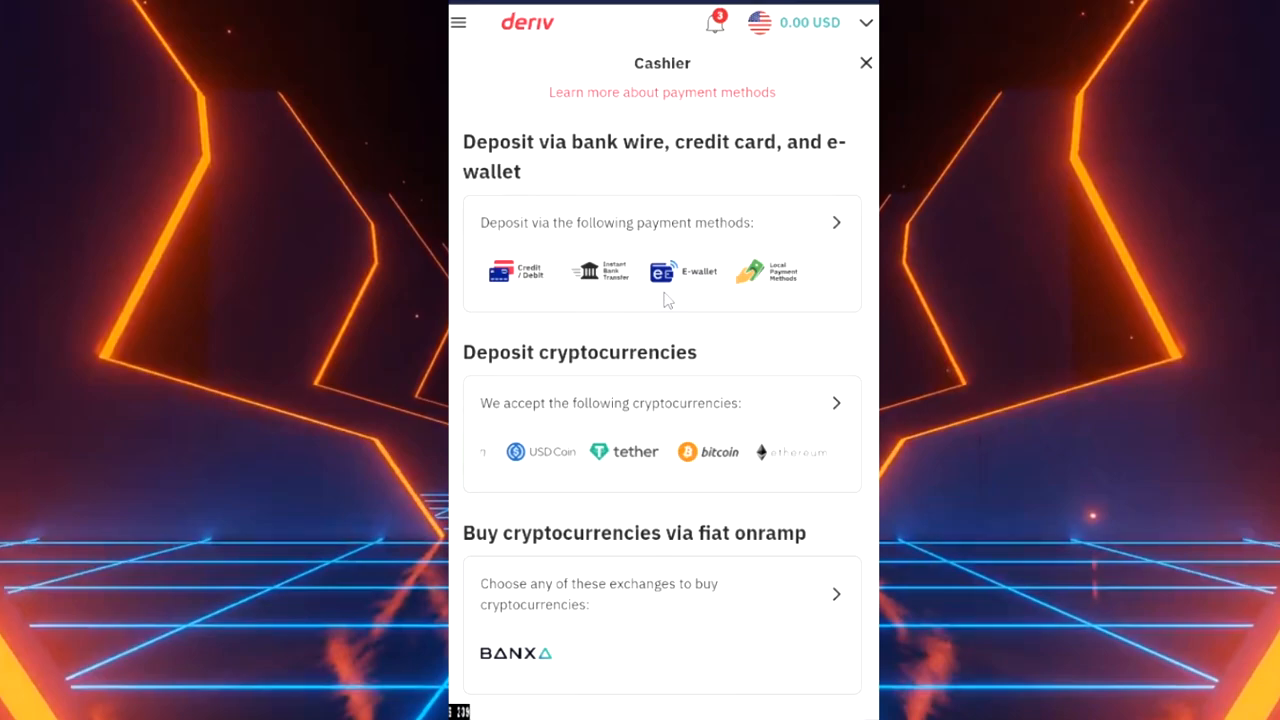
{"action": "scroll", "scroll_direction": "down", "scroll_amount": 3}
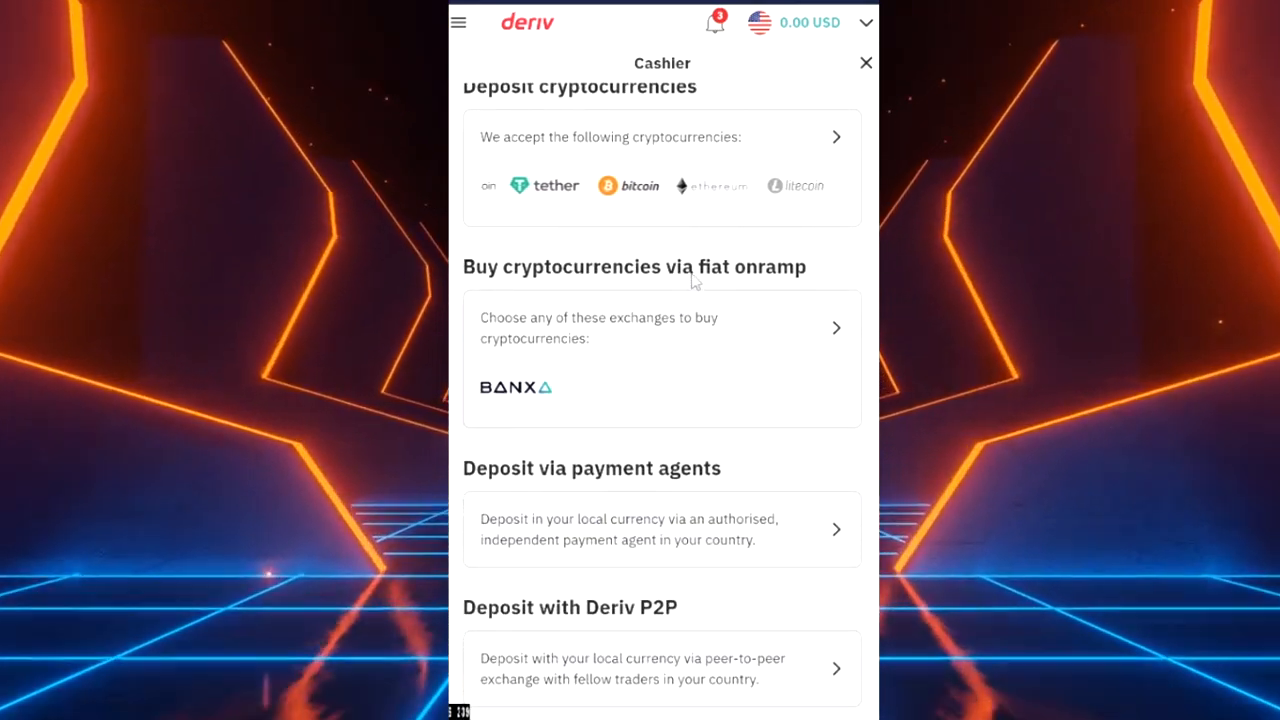
{"action": "scroll", "scroll_direction": "up", "scroll_amount": 3}
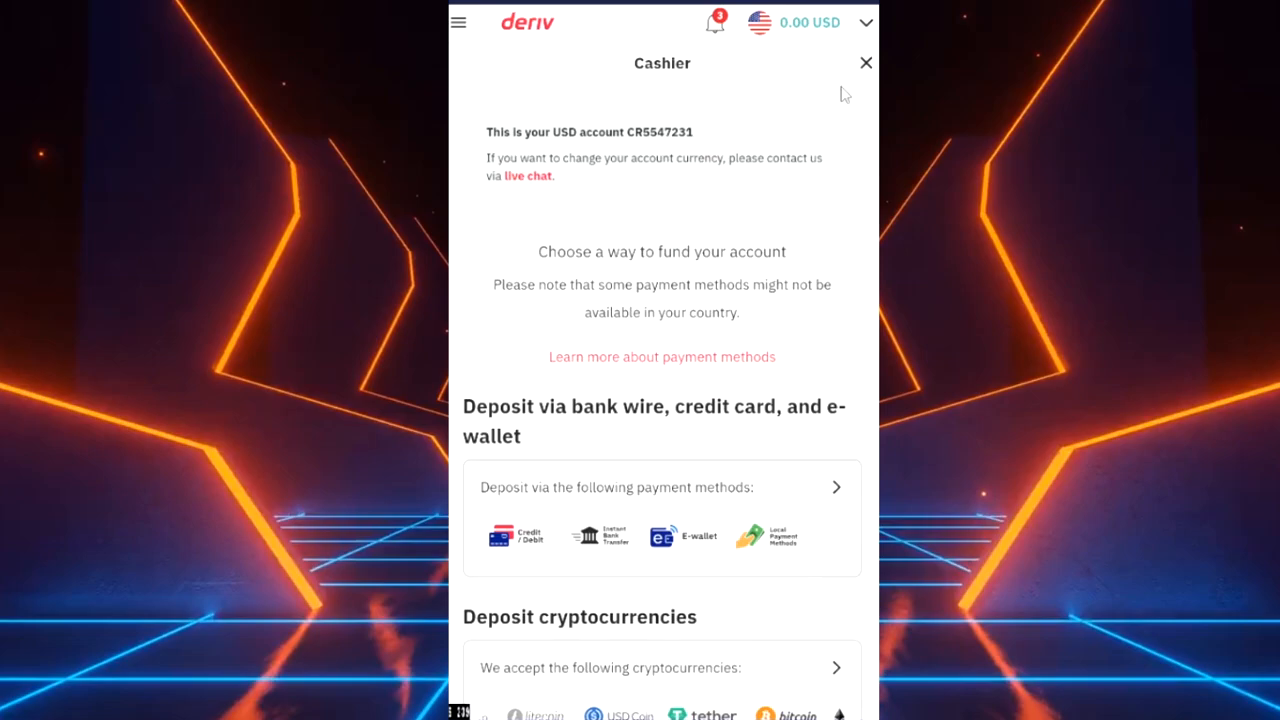
{"action": "mouse_move", "coordinate": [758, 72]}
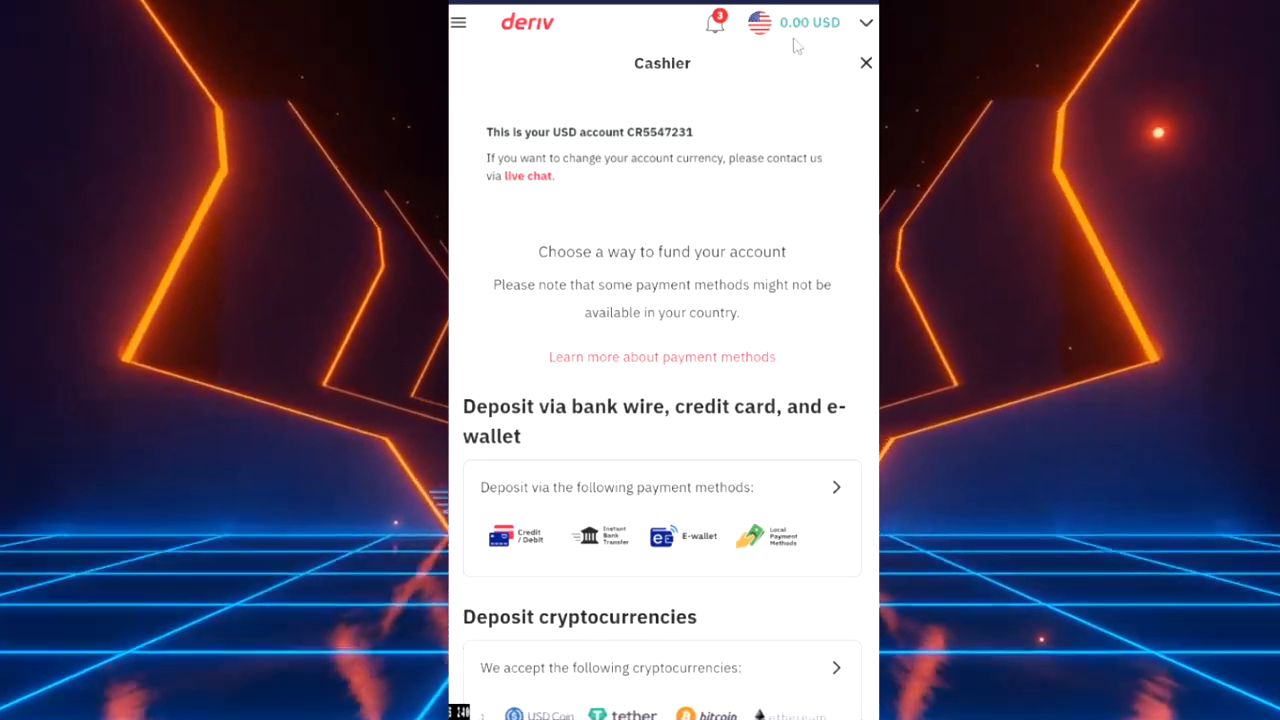
From the account switcher, get an MT5 Derived account under St. Vincent & Grenadines and continue.
{"action": "left_click", "coordinate": [864, 22]}
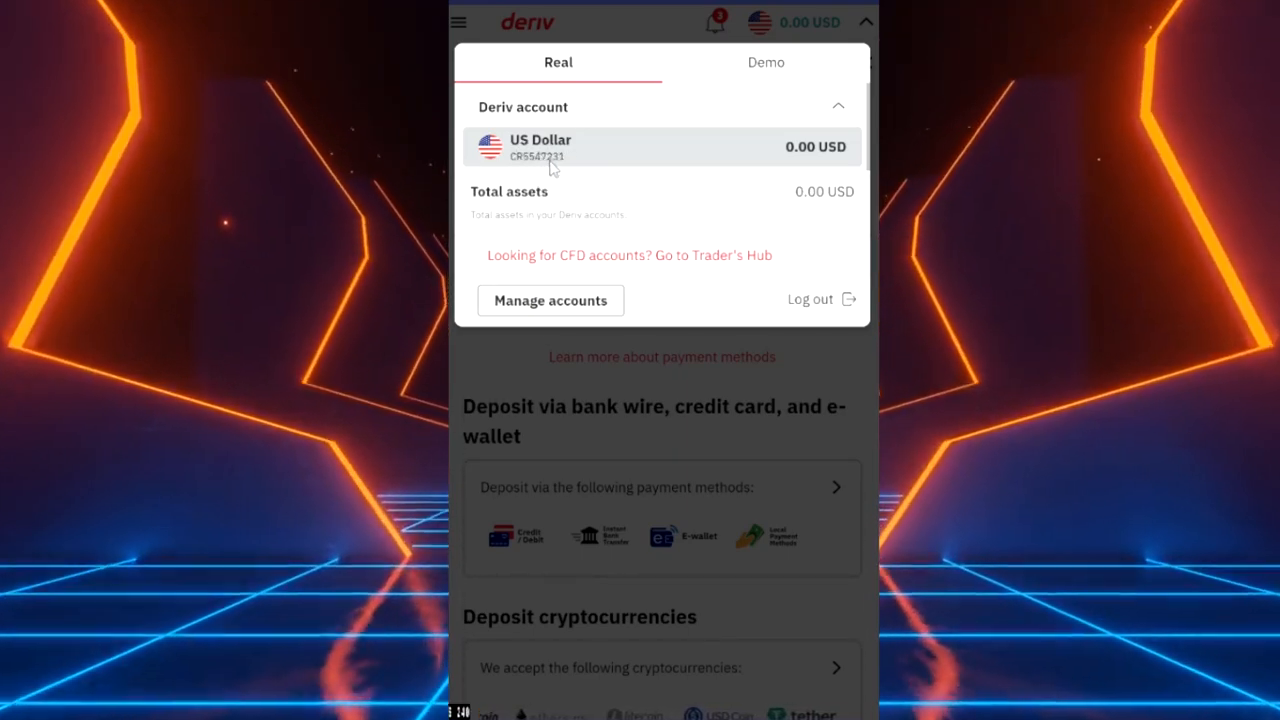
{"action": "mouse_move", "coordinate": [572, 172]}
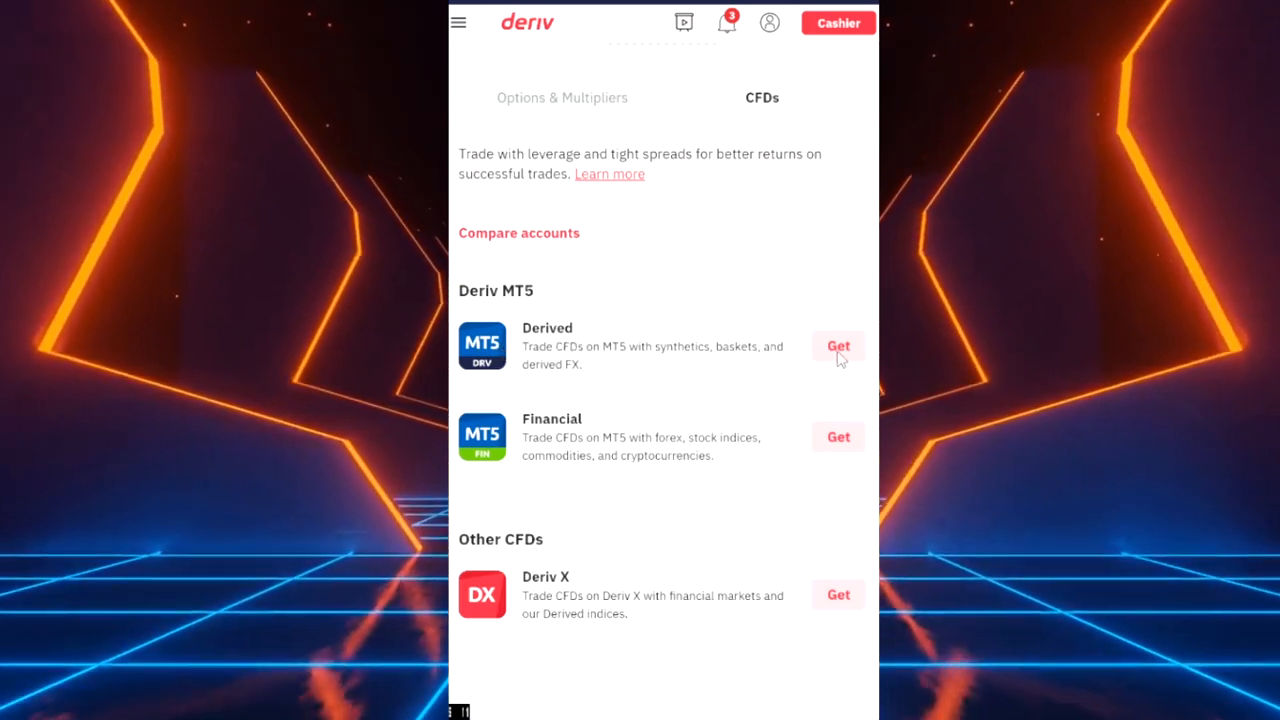
{"action": "left_click", "coordinate": [838, 346]}
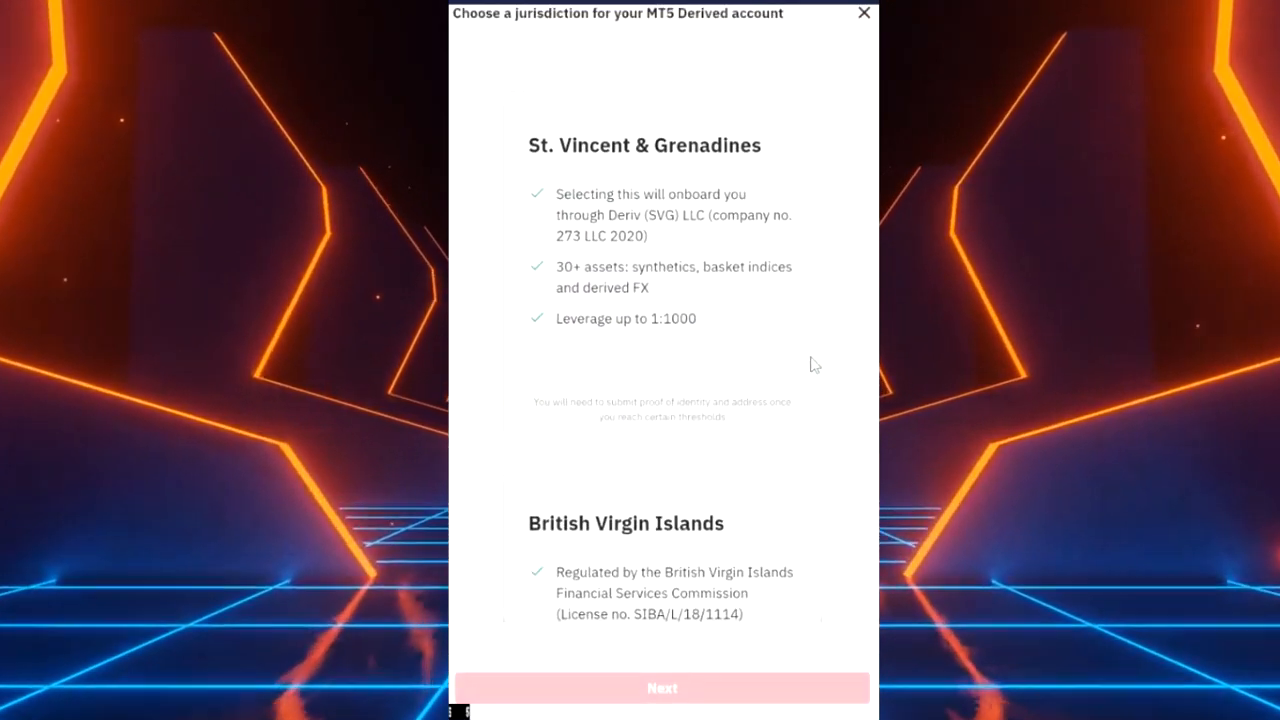
{"action": "left_click", "coordinate": [662, 250]}
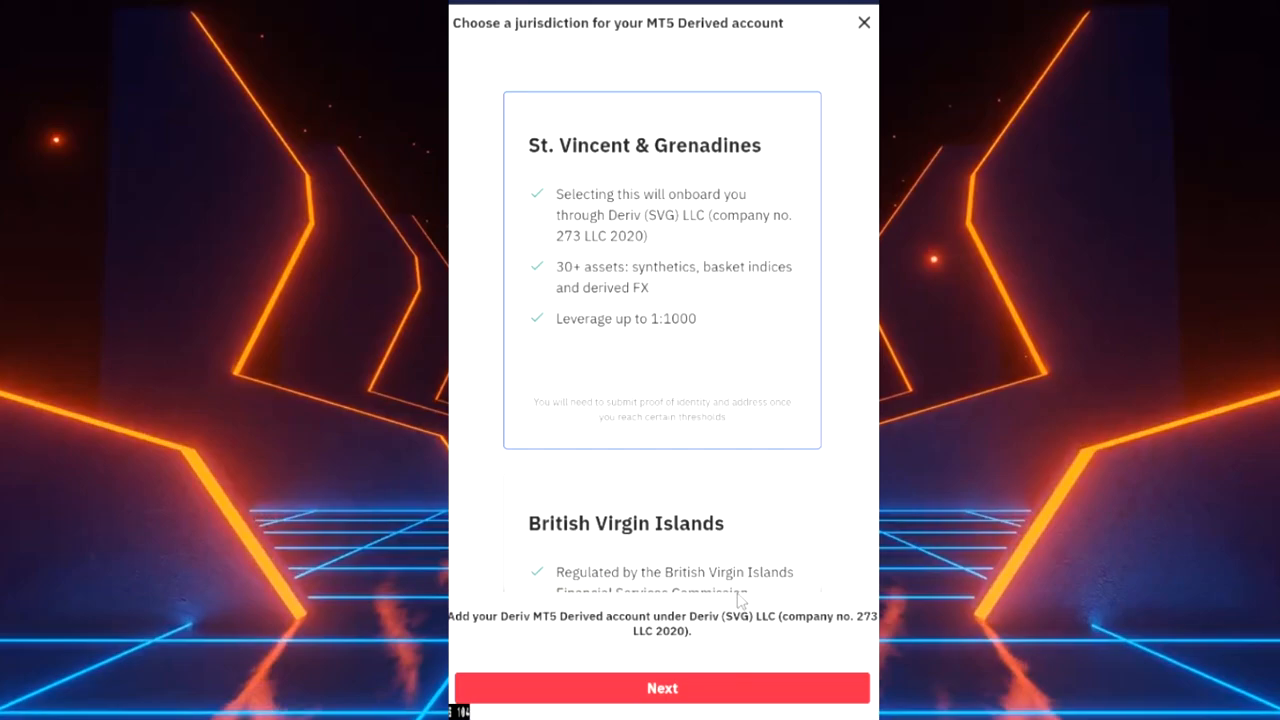
{"action": "left_click", "coordinate": [662, 688]}
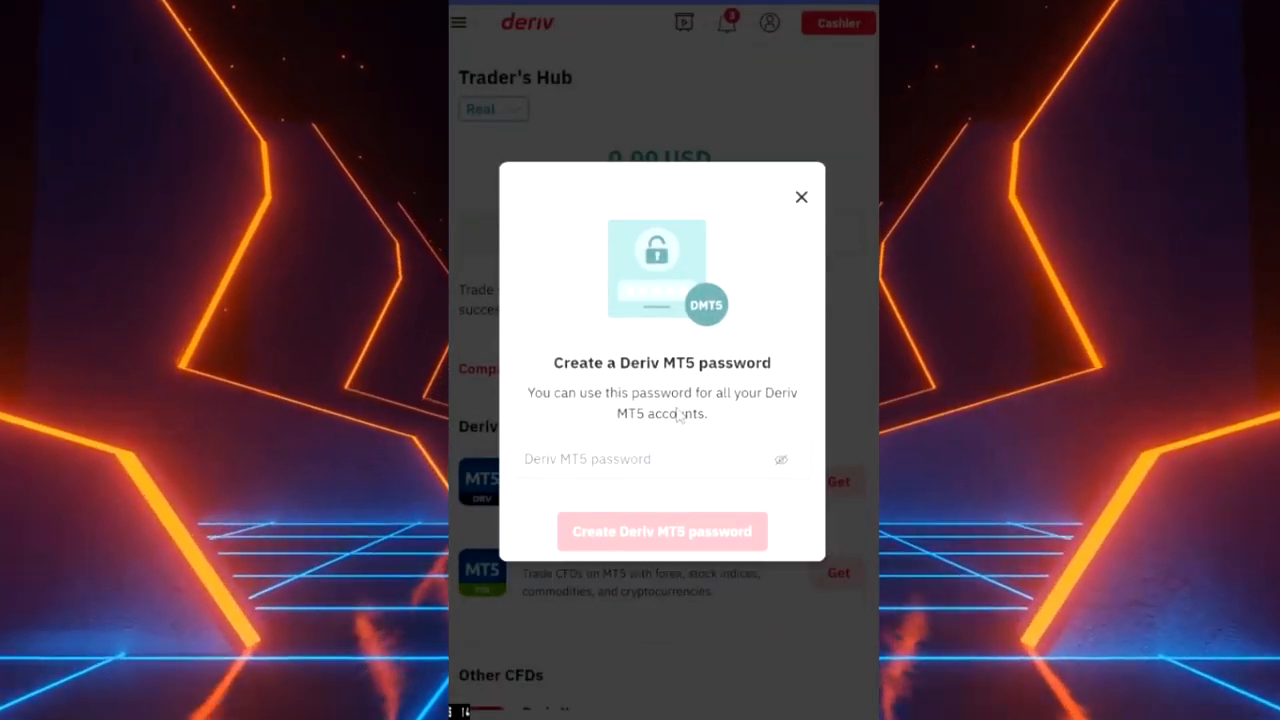
Enter the new Deriv MT5 password and create the real Derived SVG account.
{"action": "left_click", "coordinate": [660, 458]}
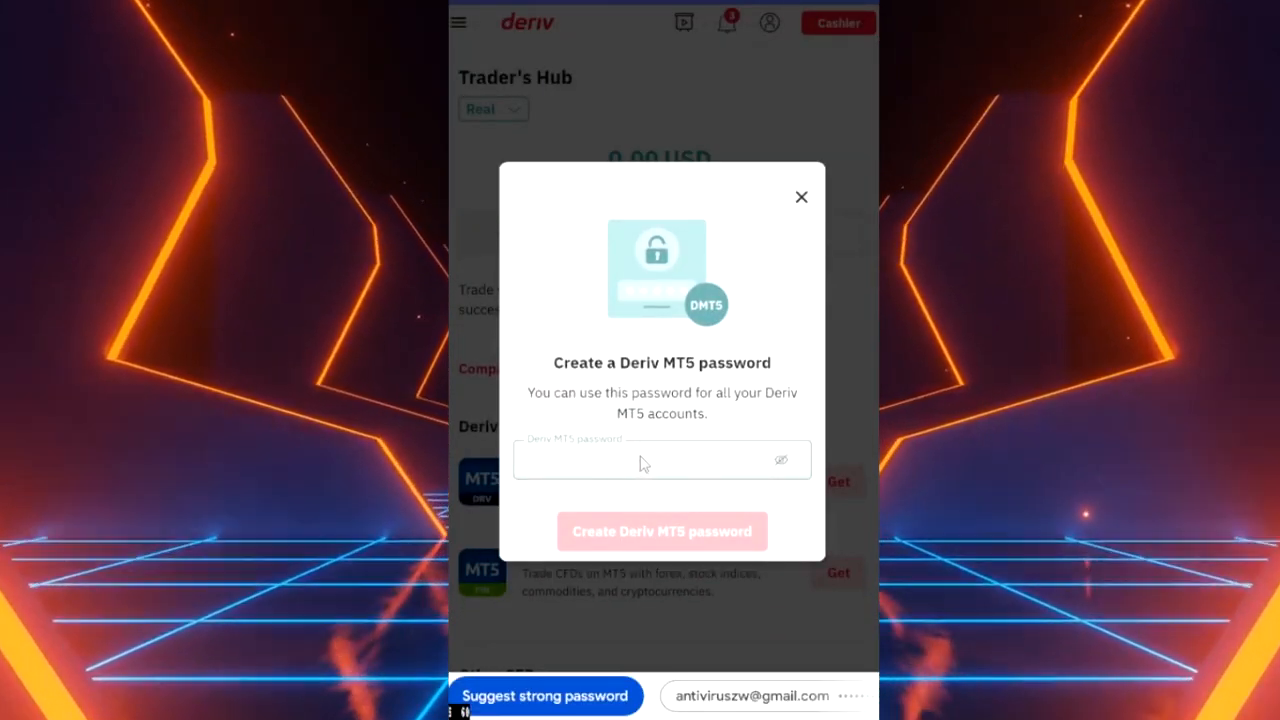
{"action": "type", "text": "password"}
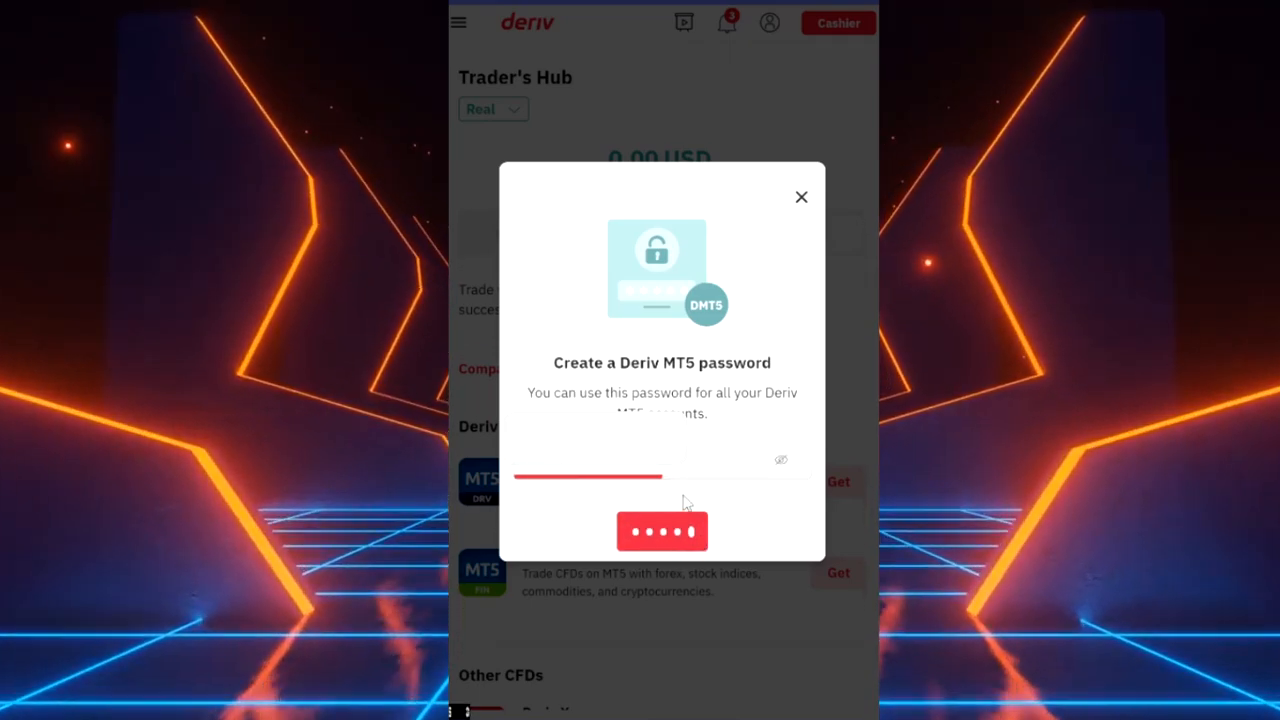
{"action": "left_click", "coordinate": [660, 532]}
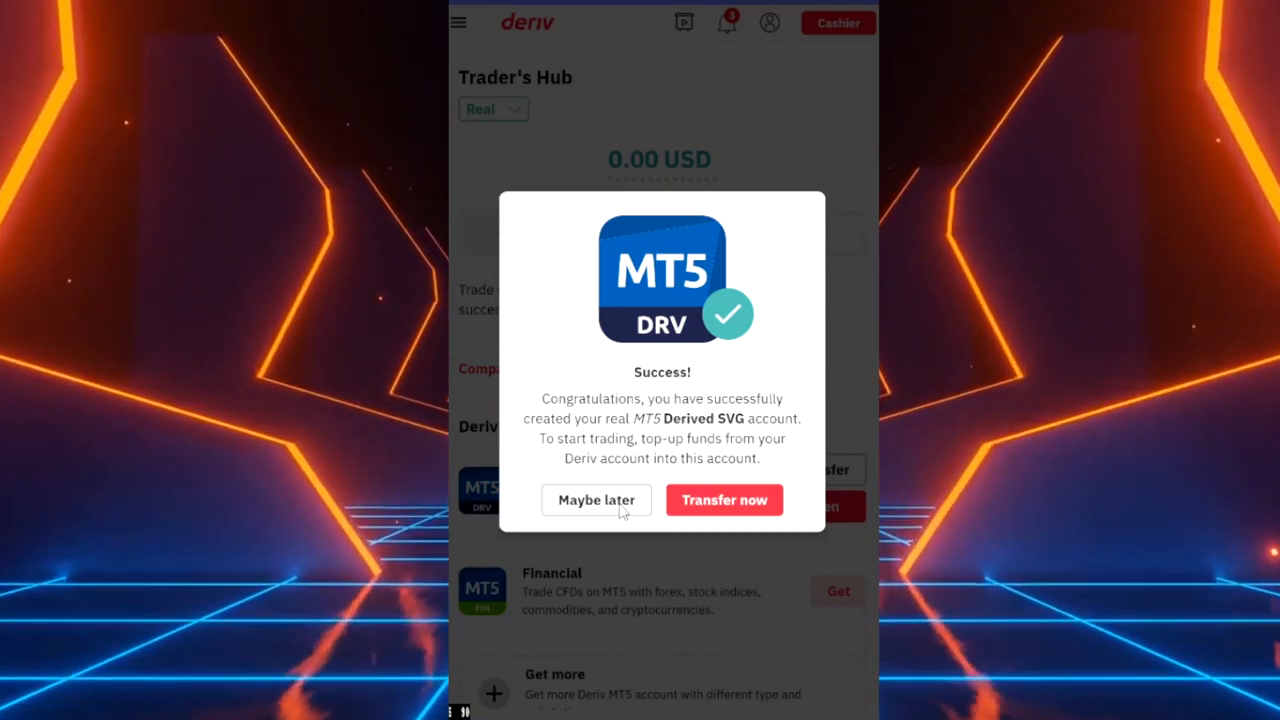
Choose 'Maybe later', attempt a transfer, and close the no-funds notice.
{"action": "left_click", "coordinate": [596, 500]}
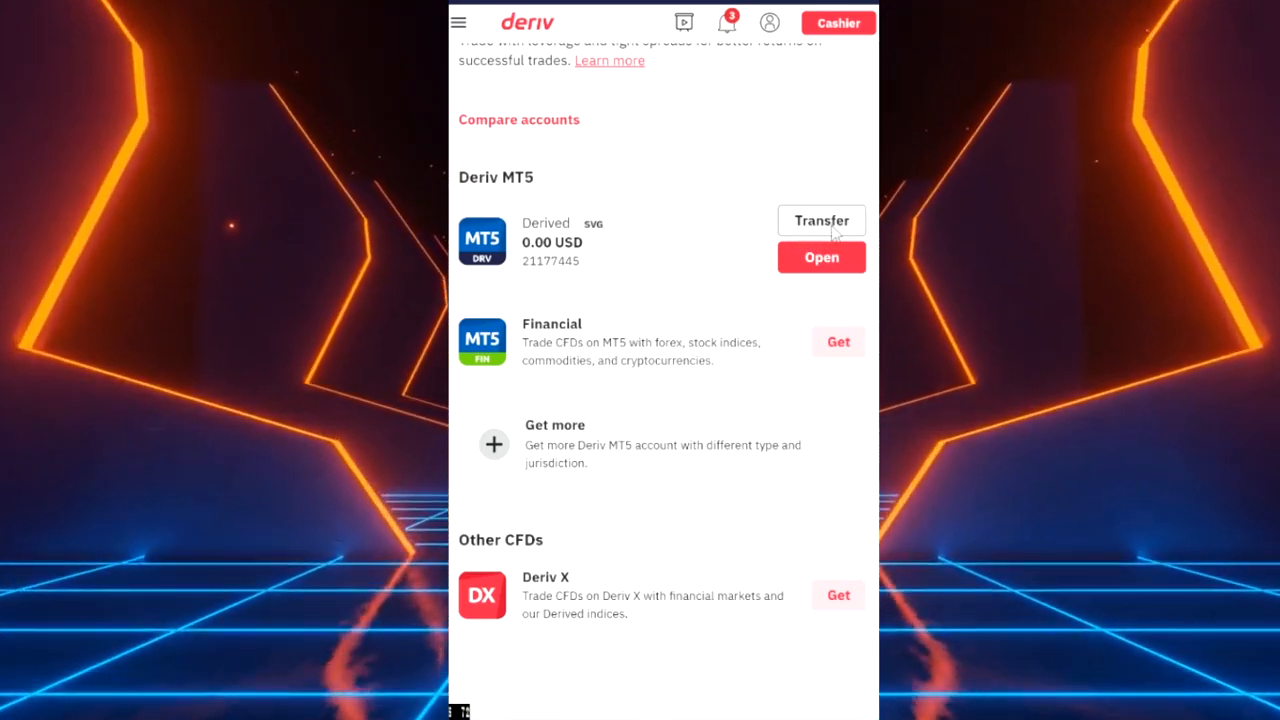
{"action": "left_click", "coordinate": [820, 220]}
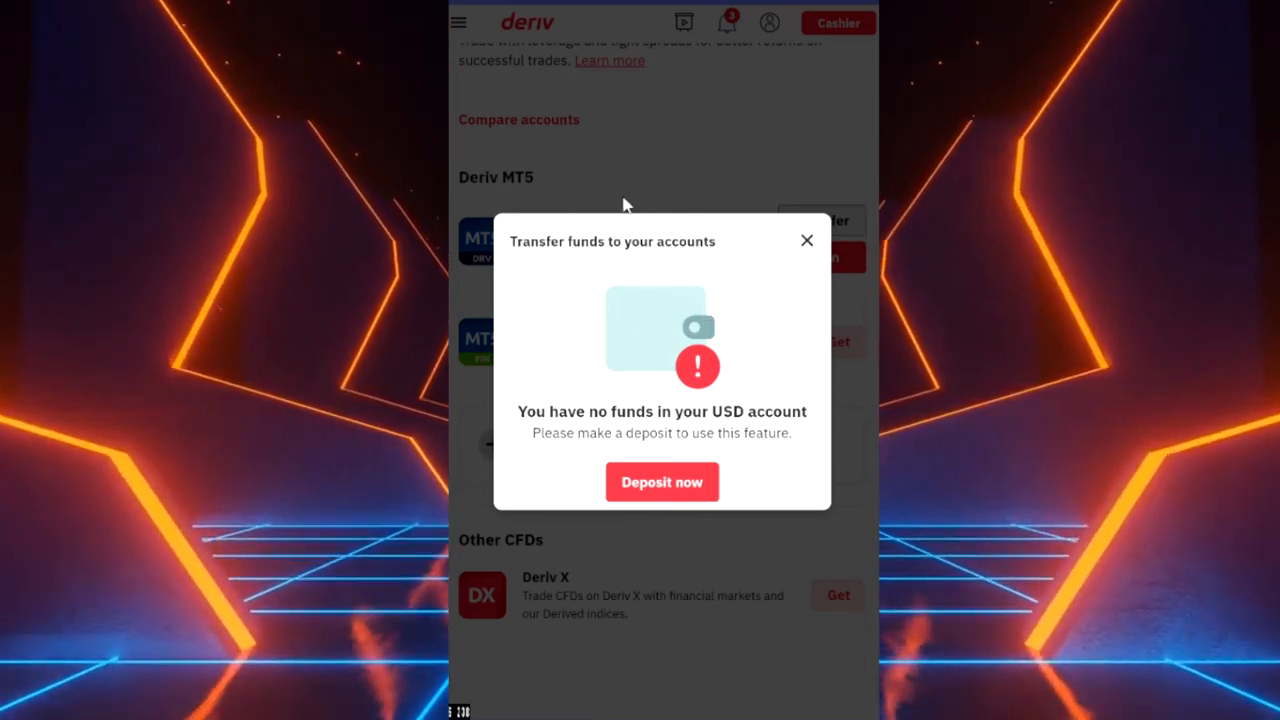
{"action": "mouse_move", "coordinate": [650, 404]}
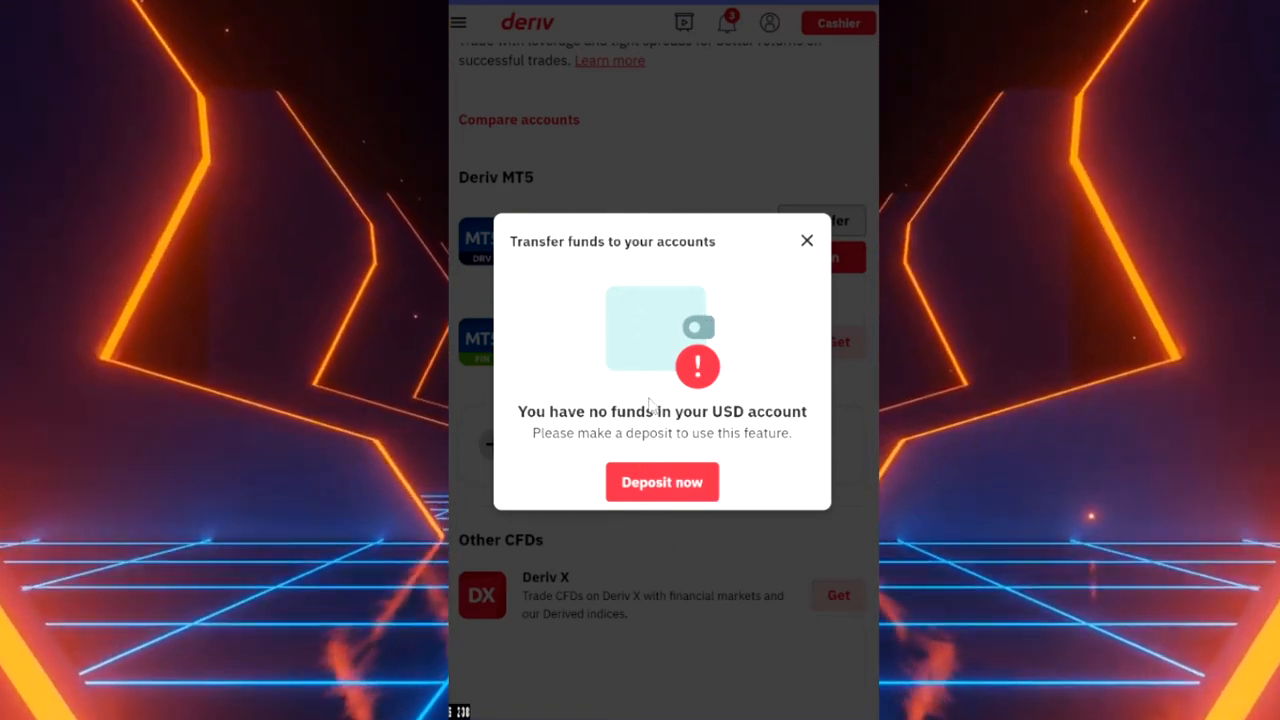
{"action": "left_click", "coordinate": [808, 240]}
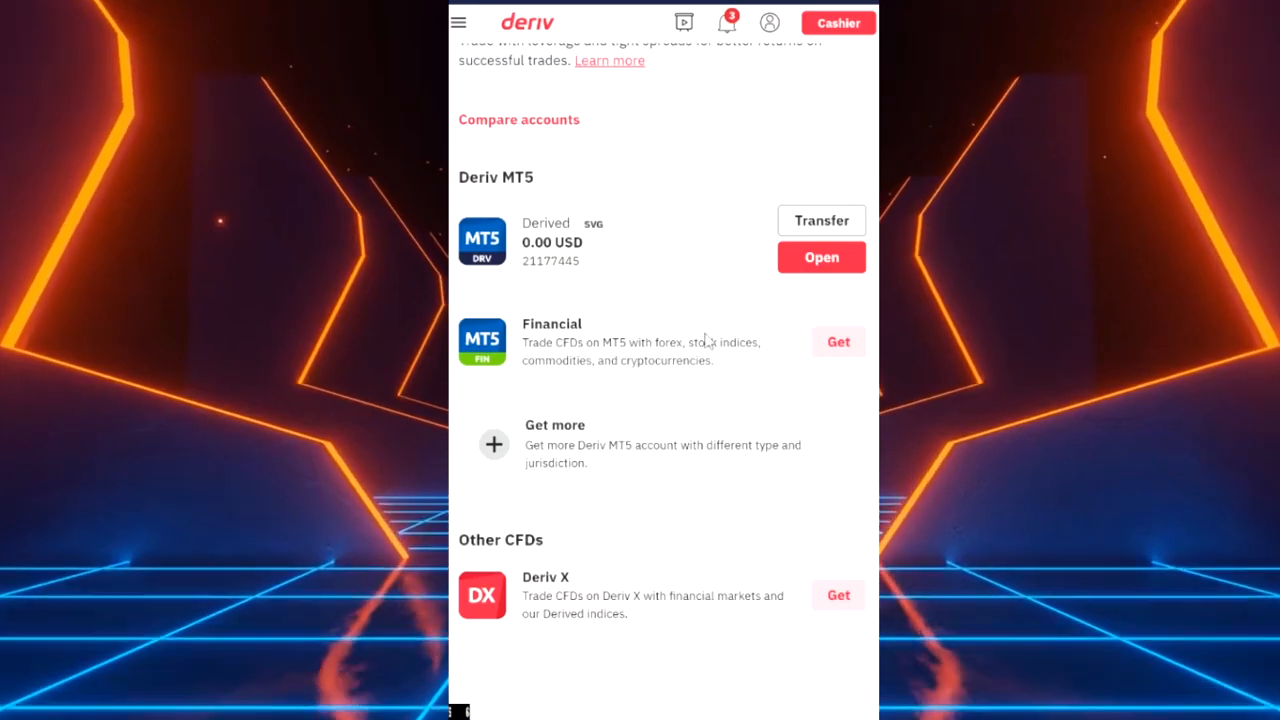
Show the Derived SVG account's trade details with broker, server and login ID.
{"action": "left_click", "coordinate": [820, 256]}
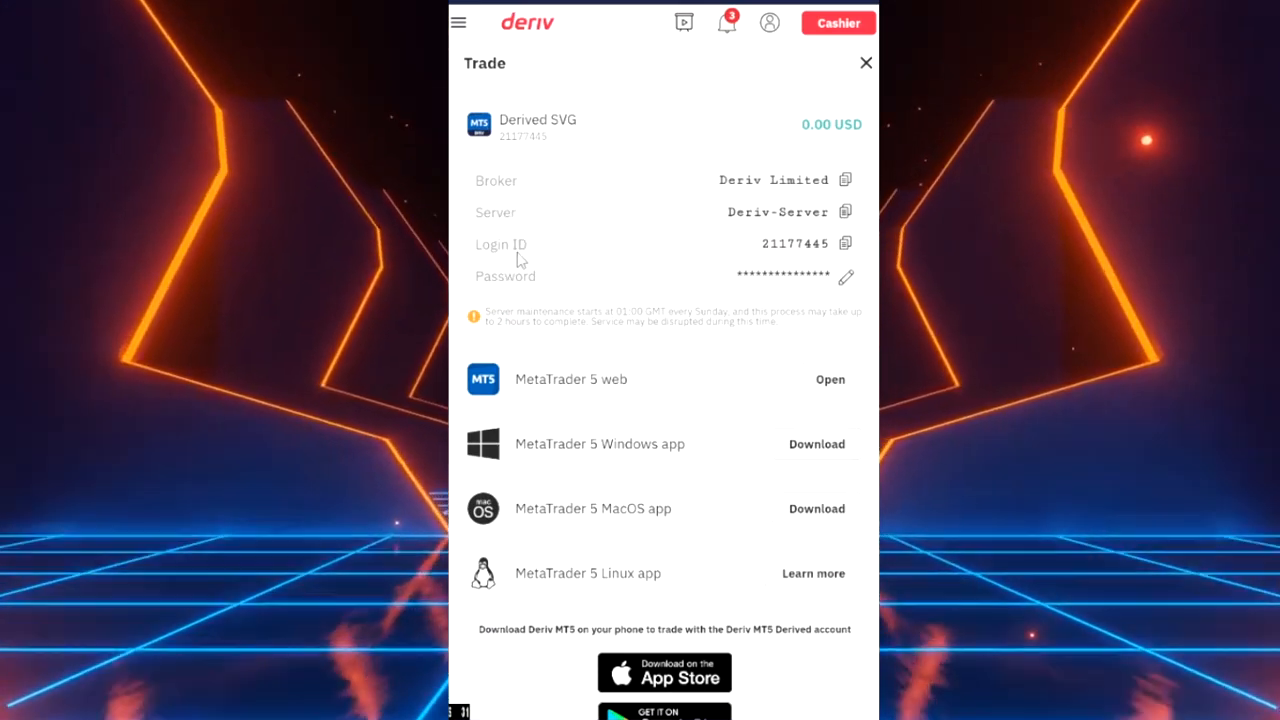
{"action": "mouse_move", "coordinate": [768, 324]}
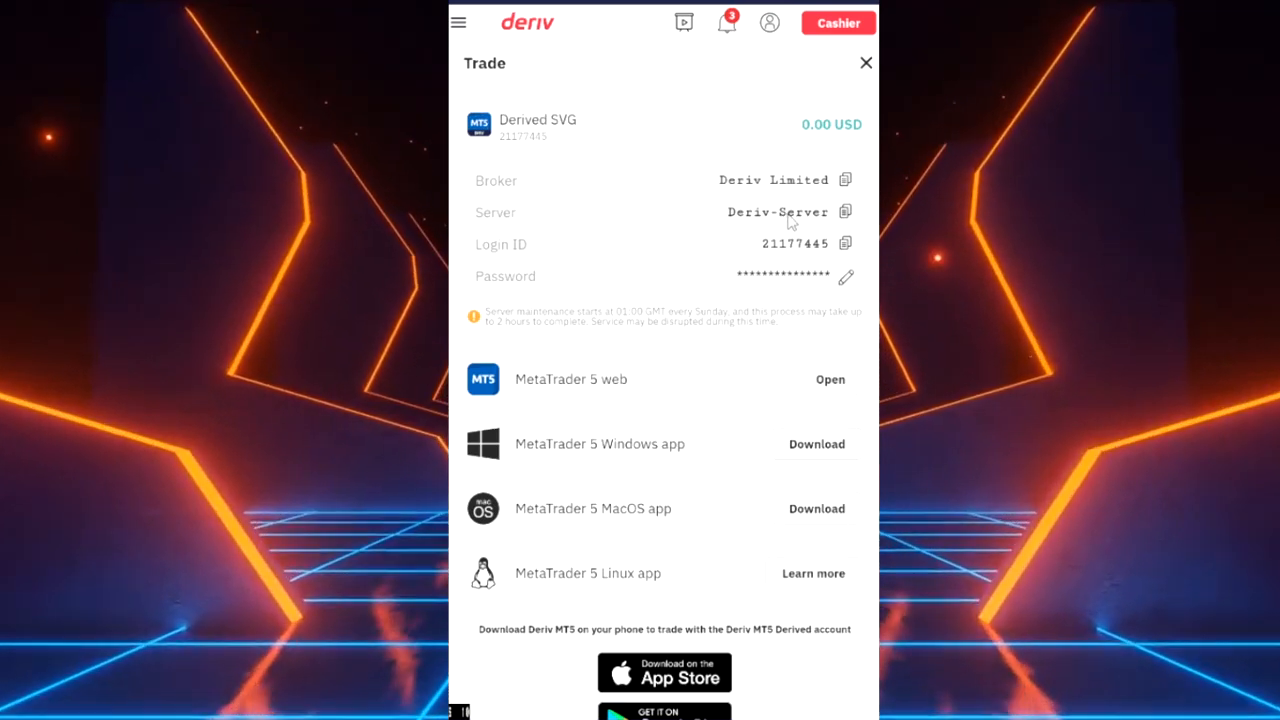
{"action": "mouse_move", "coordinate": [764, 190]}
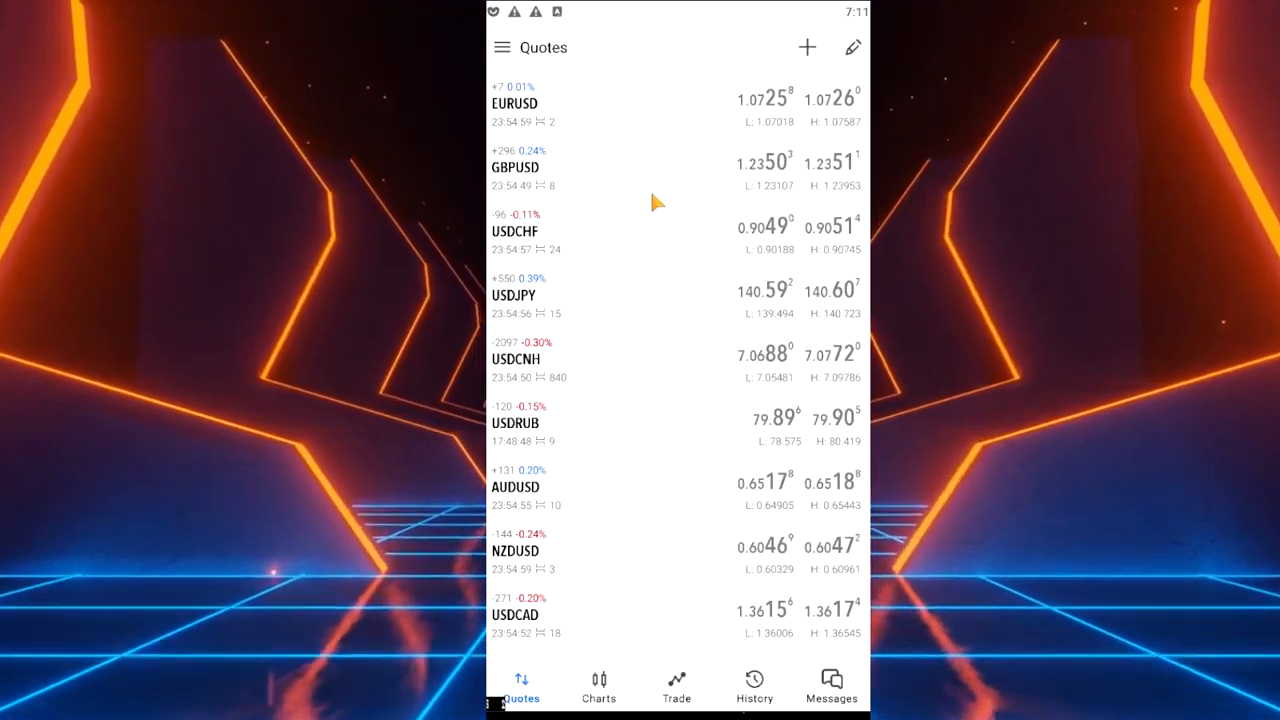
{"action": "mouse_move", "coordinate": [632, 130]}
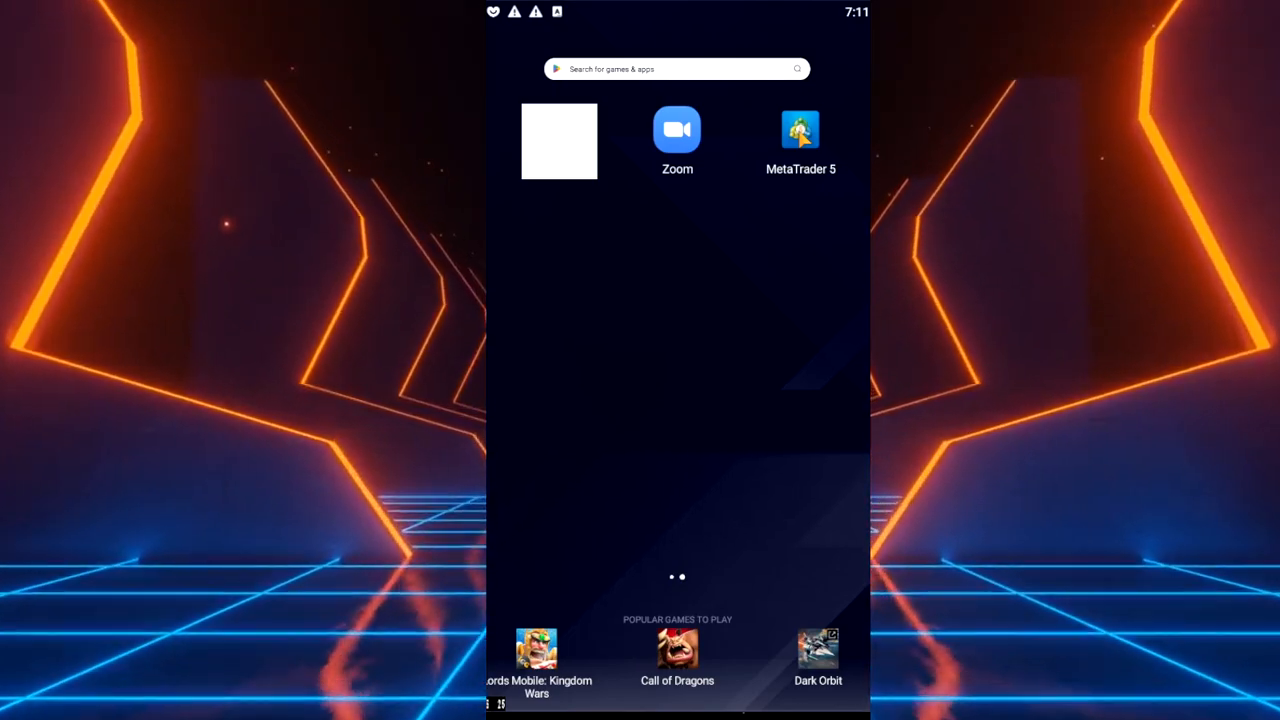
Launch MetaTrader 5 from the home screen and bring up its main menu.
{"action": "left_click", "coordinate": [800, 128]}
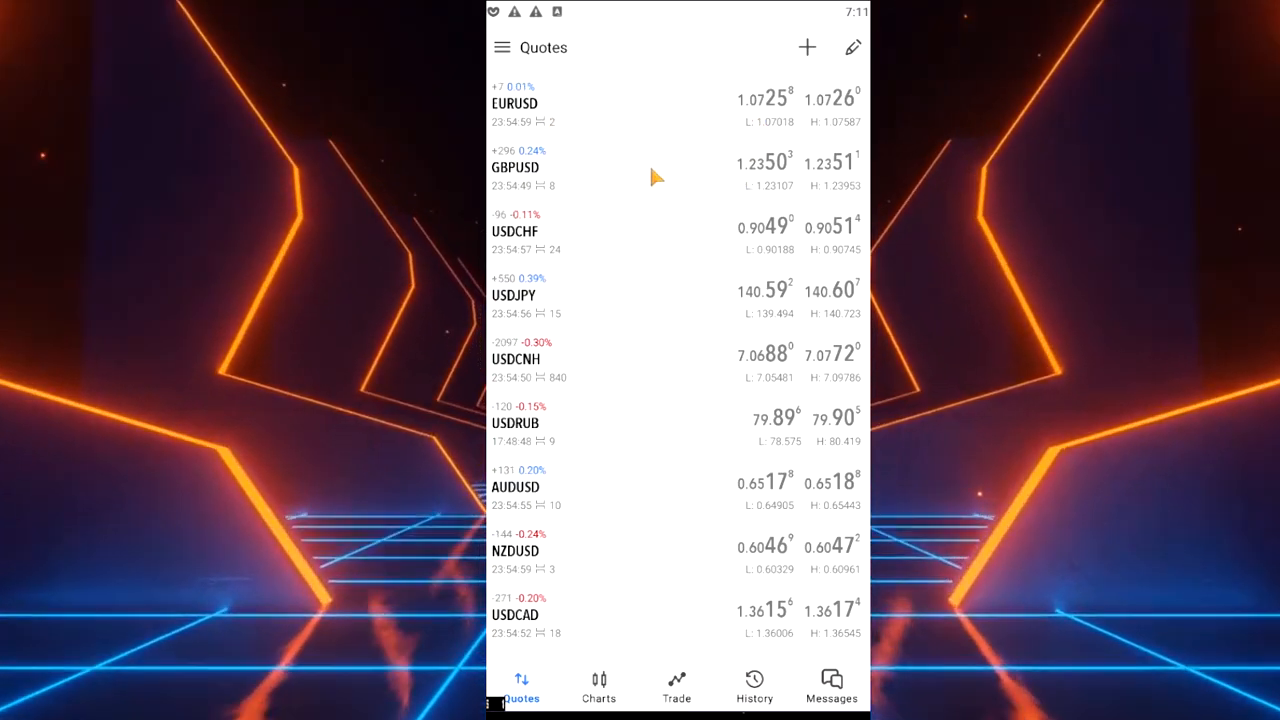
{"action": "mouse_move", "coordinate": [556, 156]}
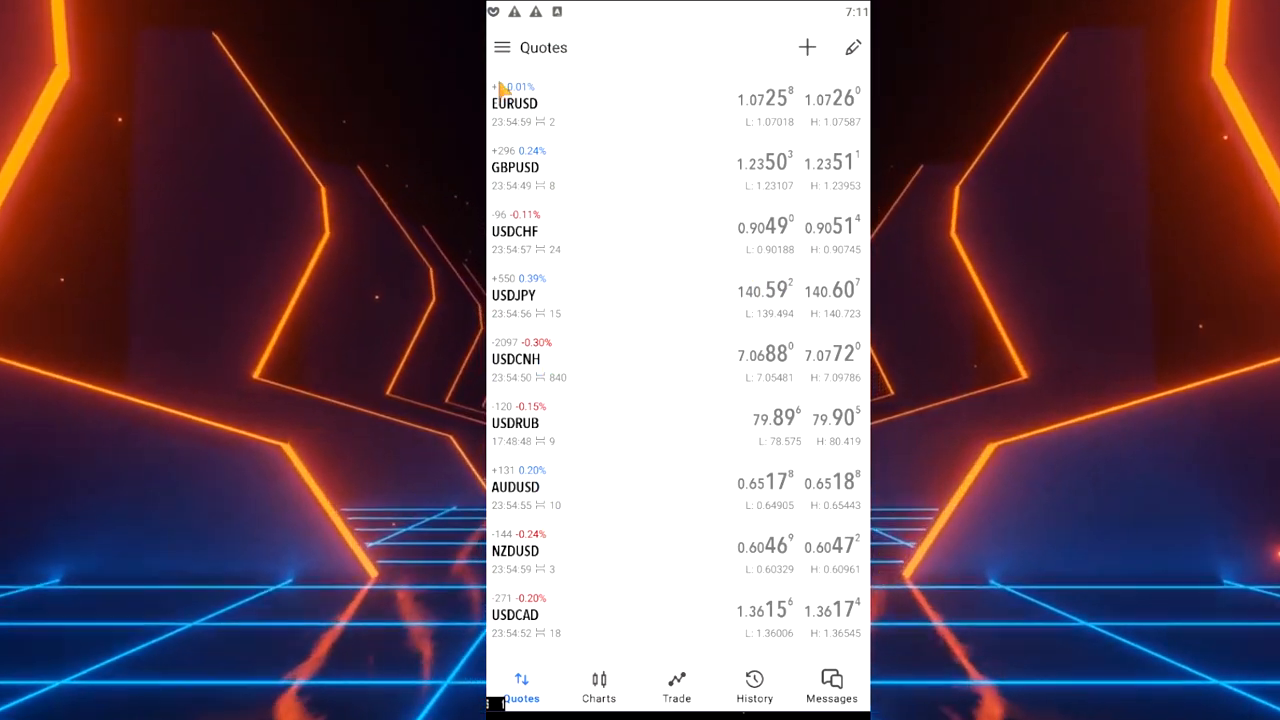
{"action": "left_click", "coordinate": [502, 48]}
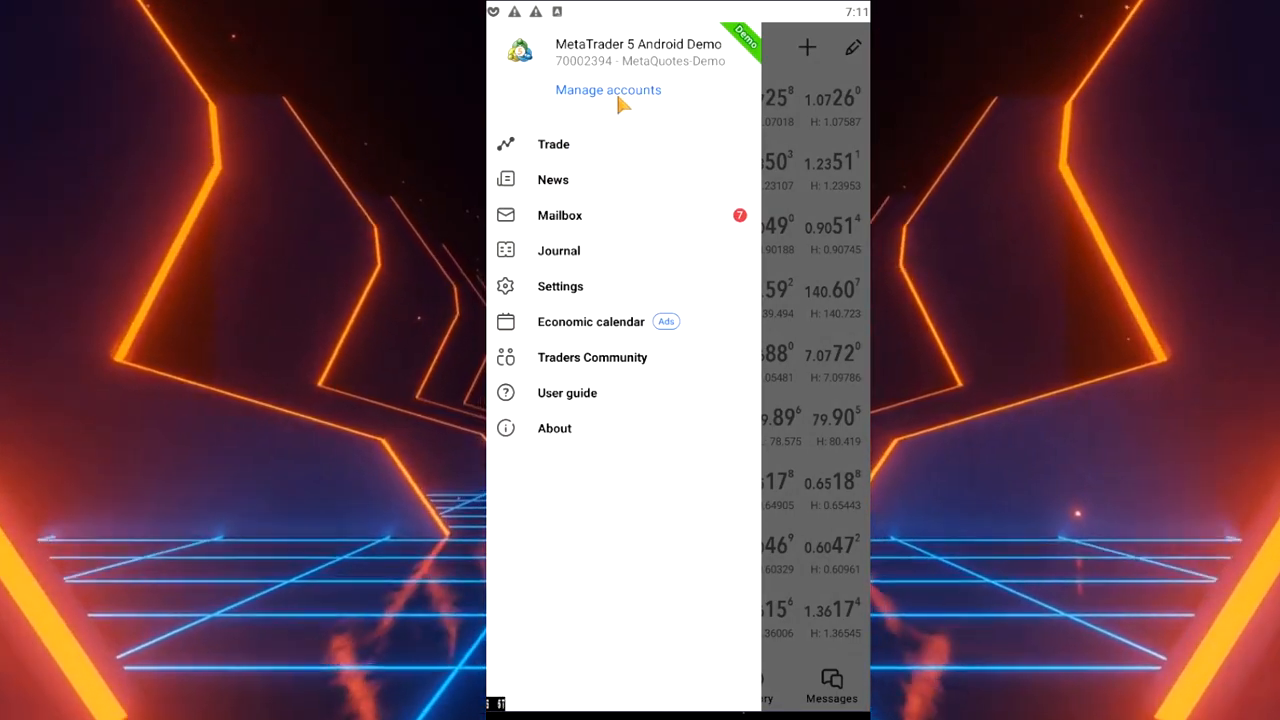
Go to Manage accounts and start adding an account to reach the Brokers search.
{"action": "left_click", "coordinate": [608, 90]}
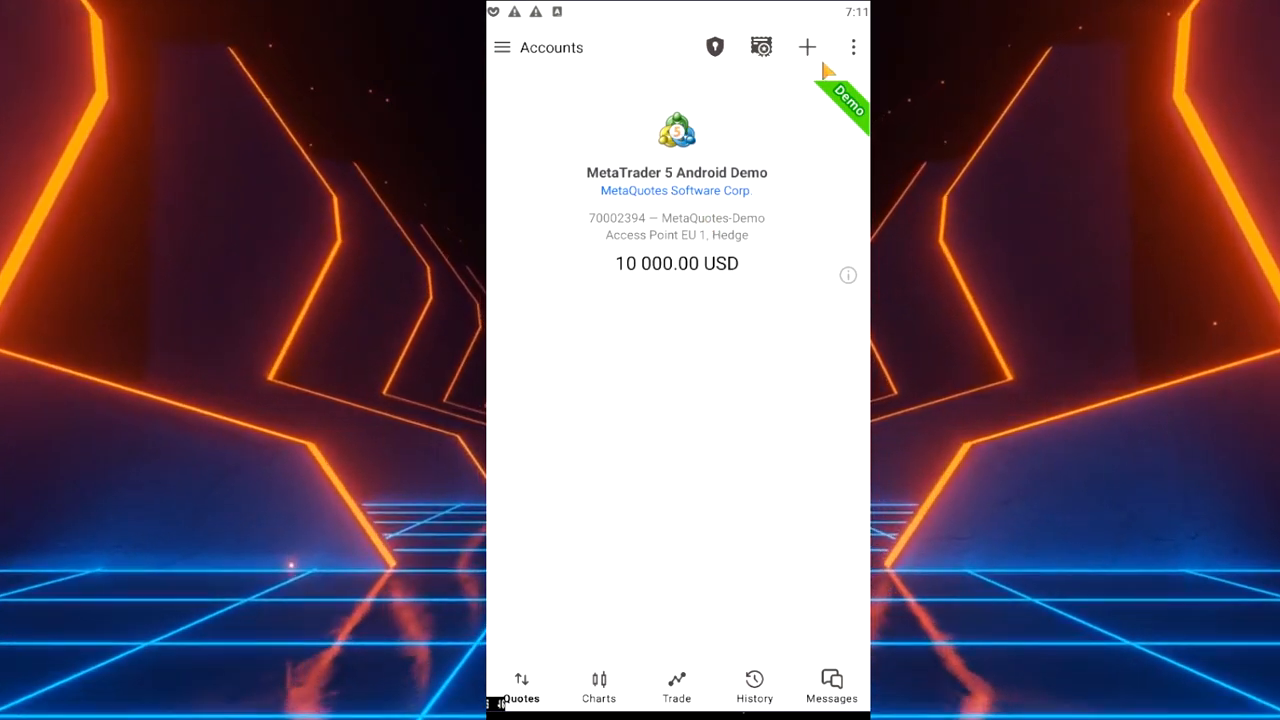
{"action": "left_click", "coordinate": [808, 48]}
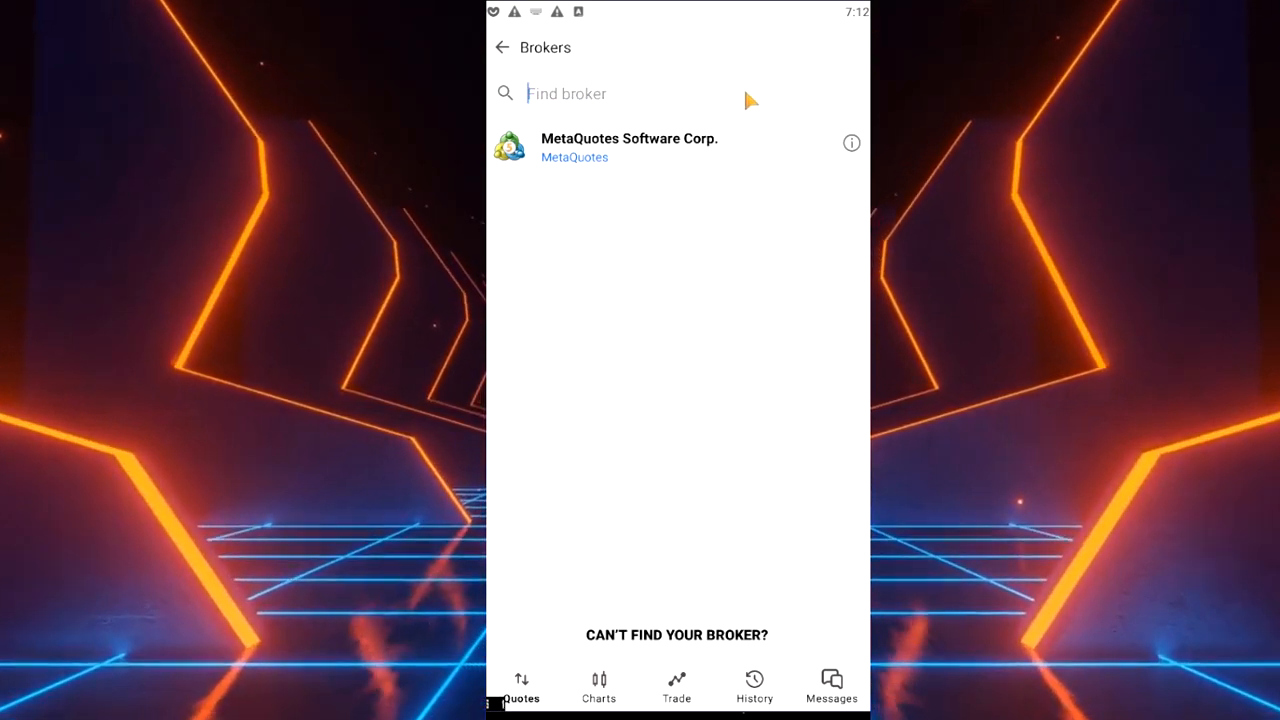
Search for 'der' and select Deriv Limited as the broker.
{"action": "type", "text": "d"}
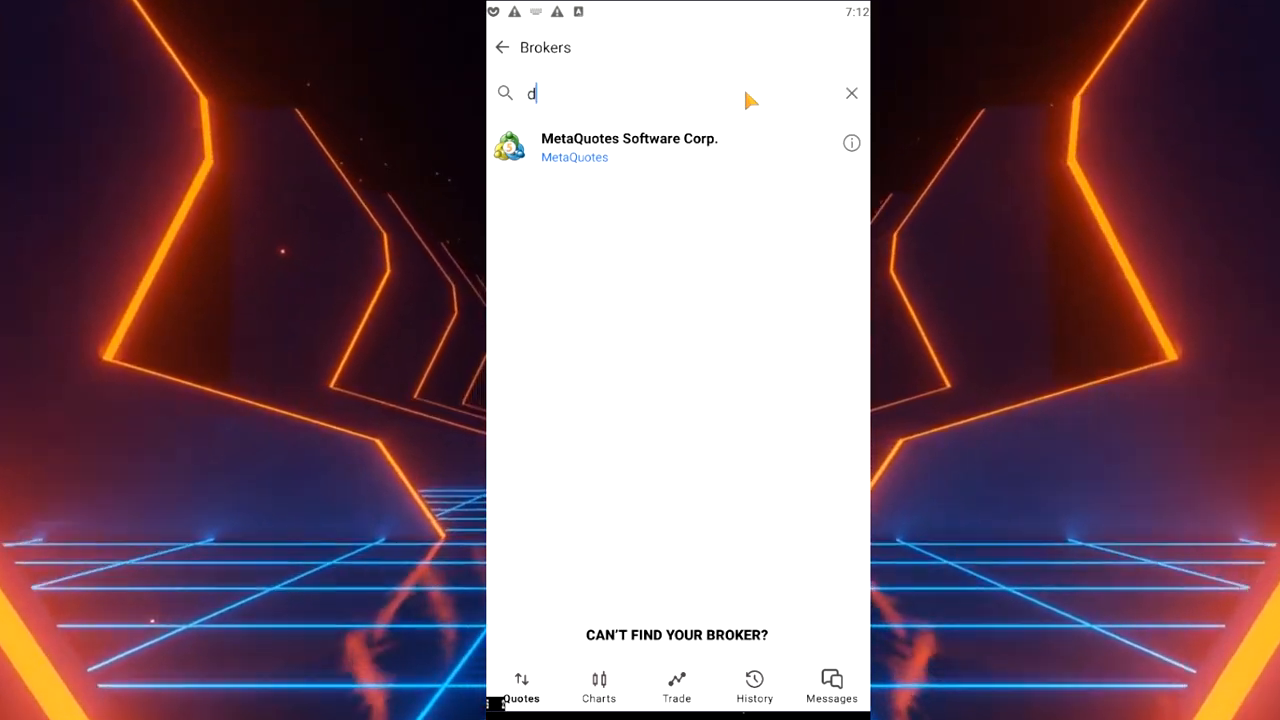
{"action": "type", "text": "eriv"}
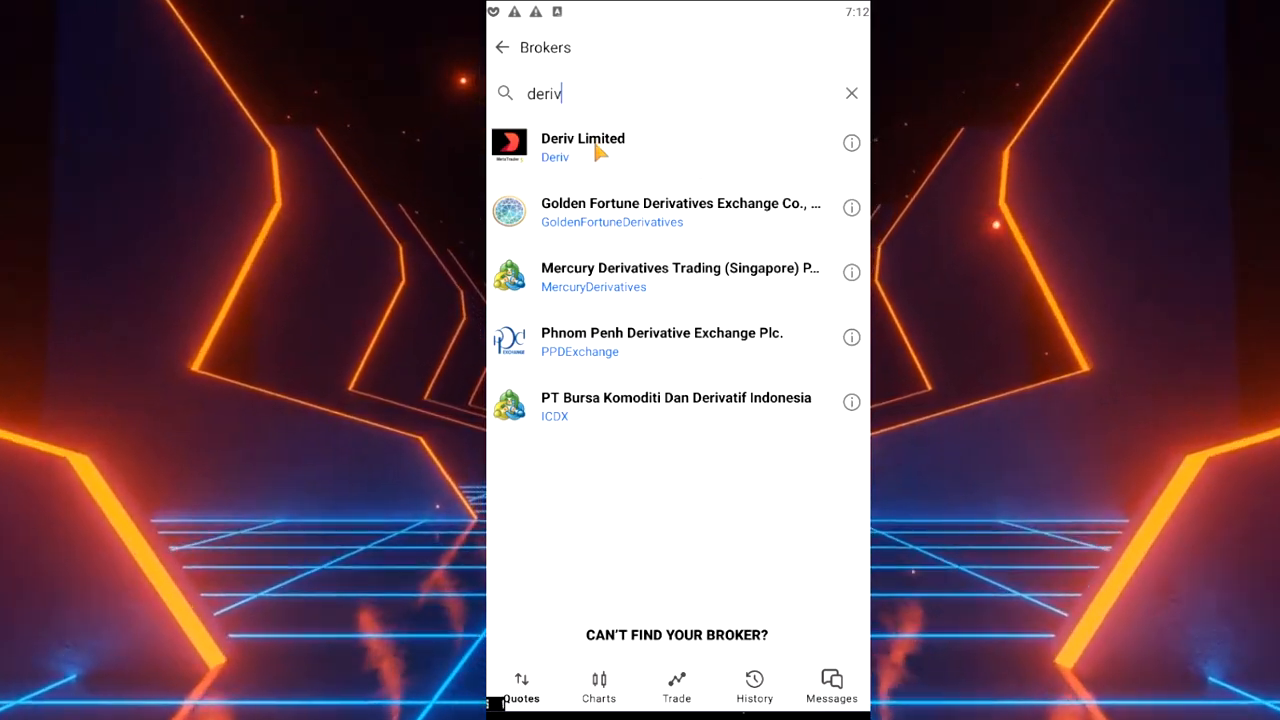
{"action": "left_click", "coordinate": [584, 144]}
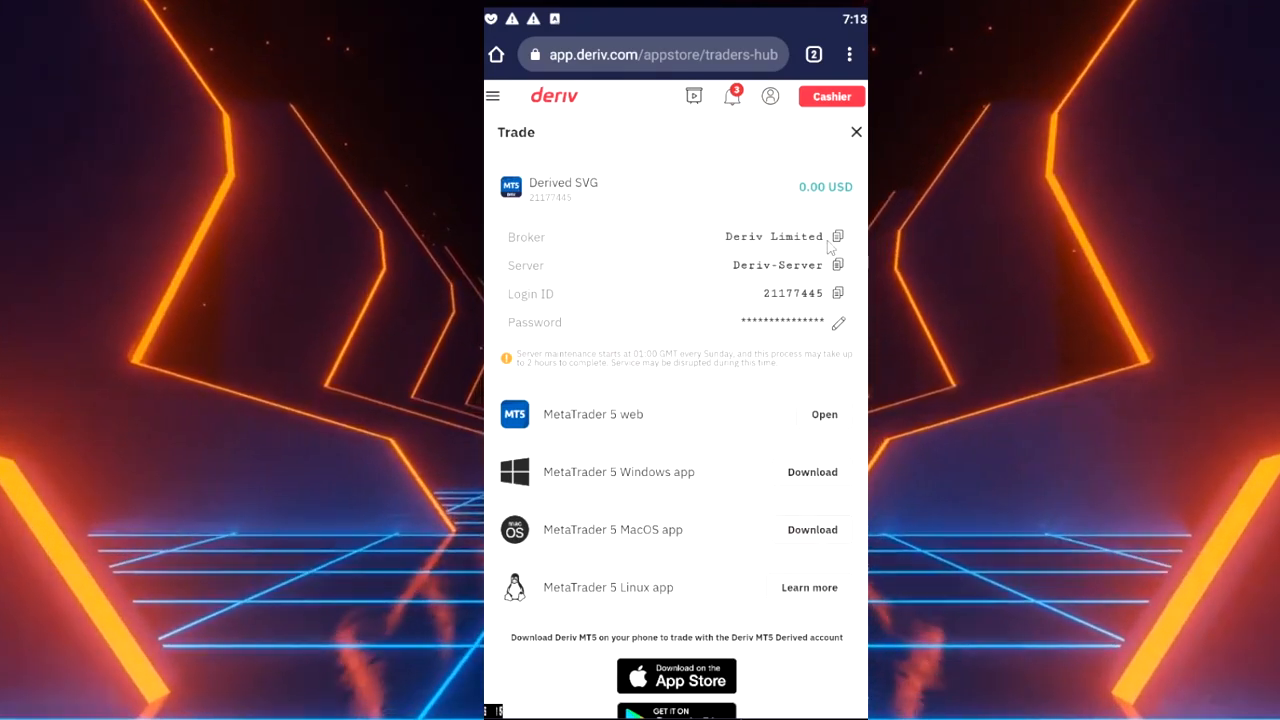
{"action": "mouse_move", "coordinate": [756, 276]}
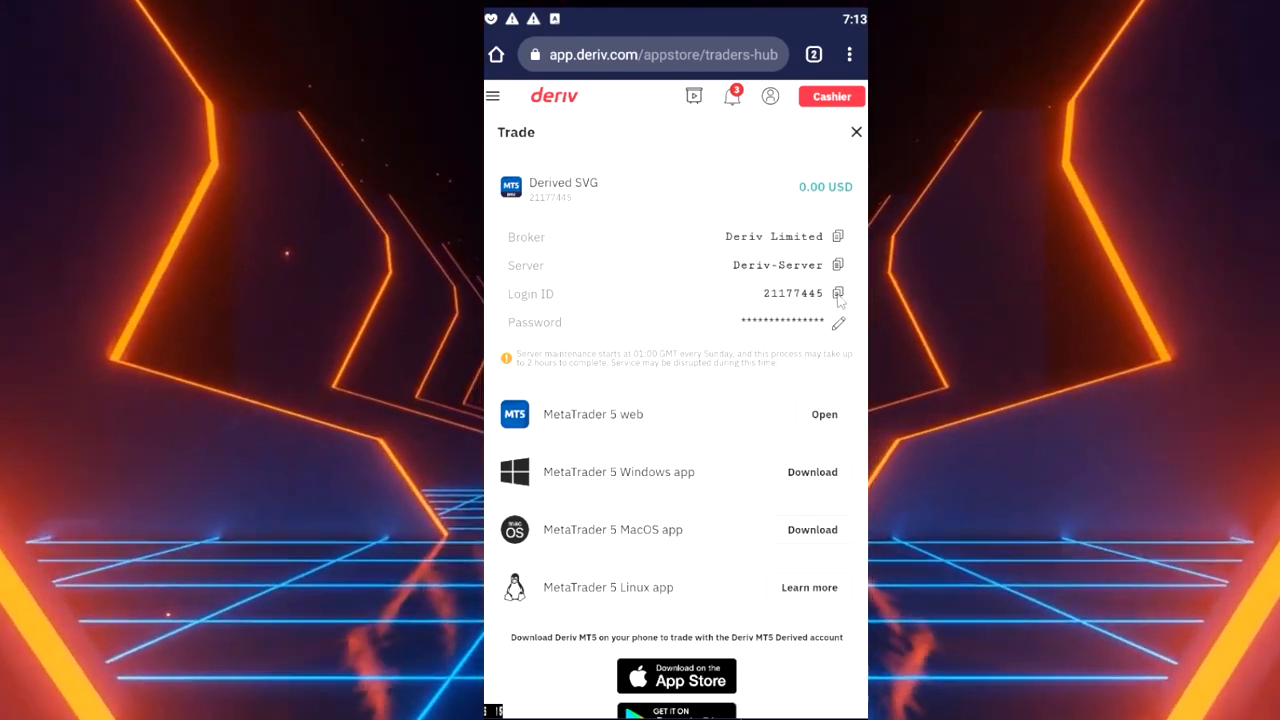
{"action": "left_click", "coordinate": [838, 292]}
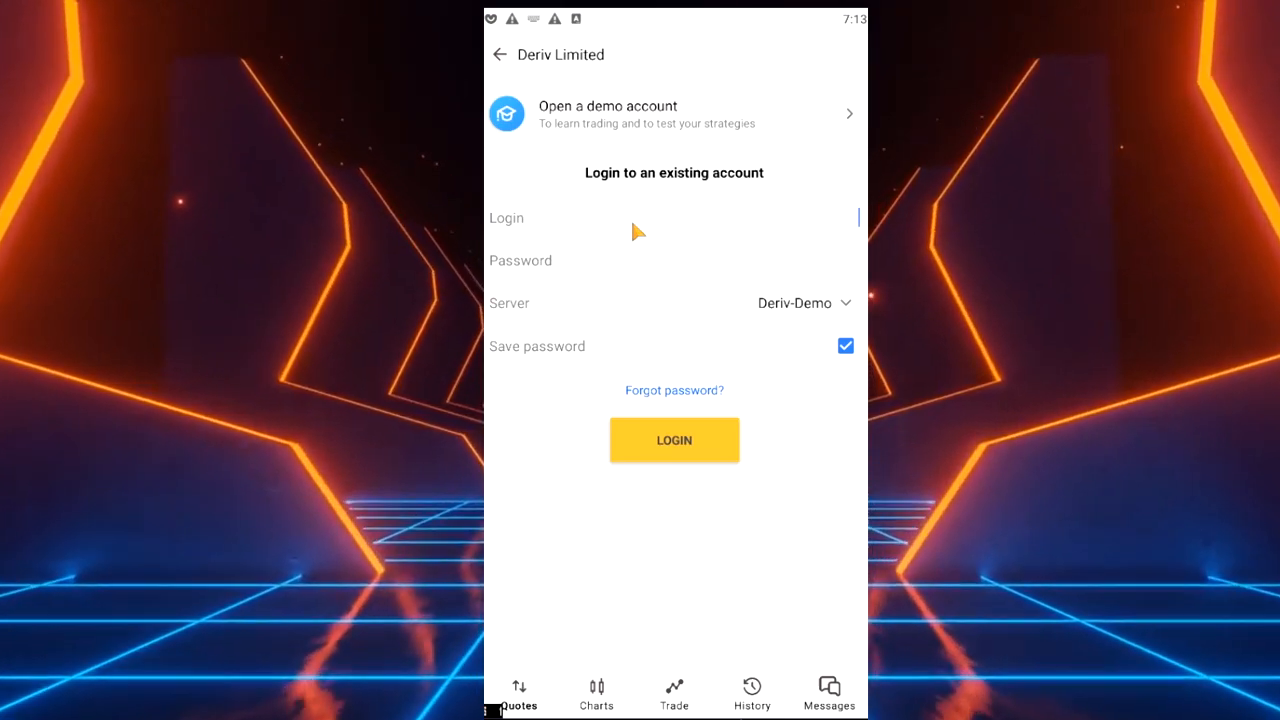
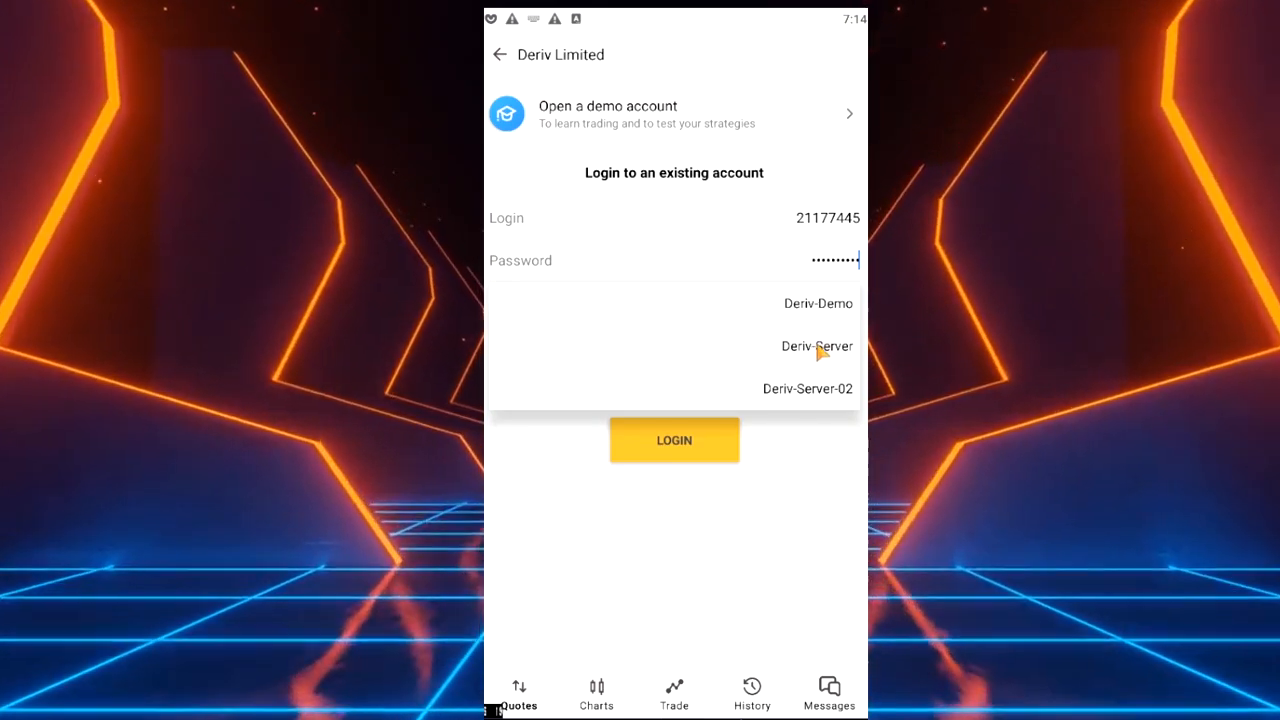
{"action": "left_click", "coordinate": [816, 344]}
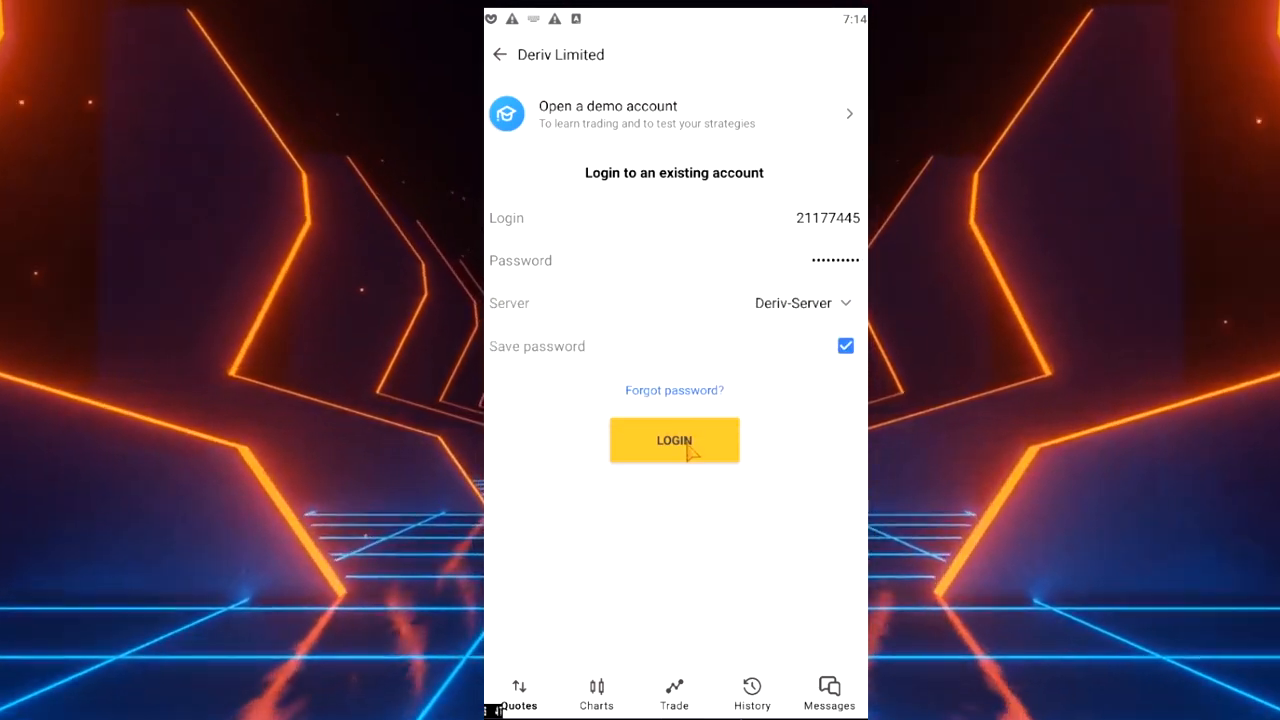
{"action": "left_click", "coordinate": [674, 440]}
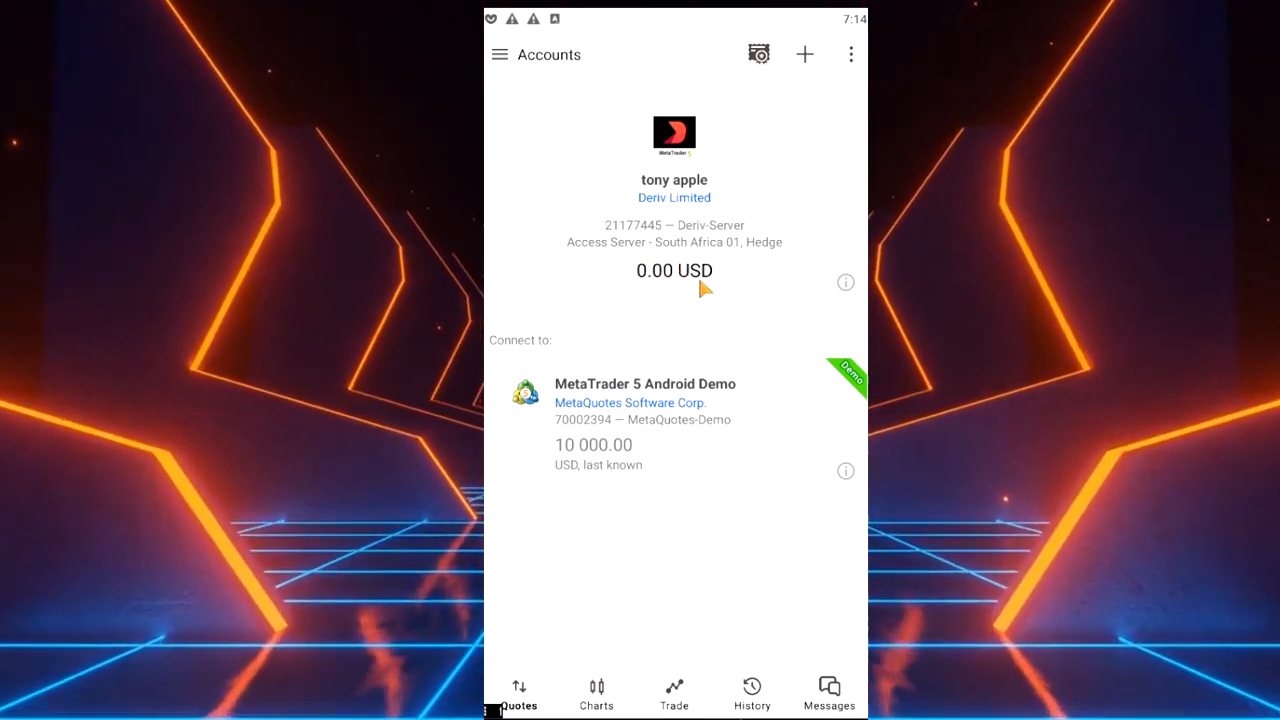
{"action": "mouse_move", "coordinate": [690, 262]}
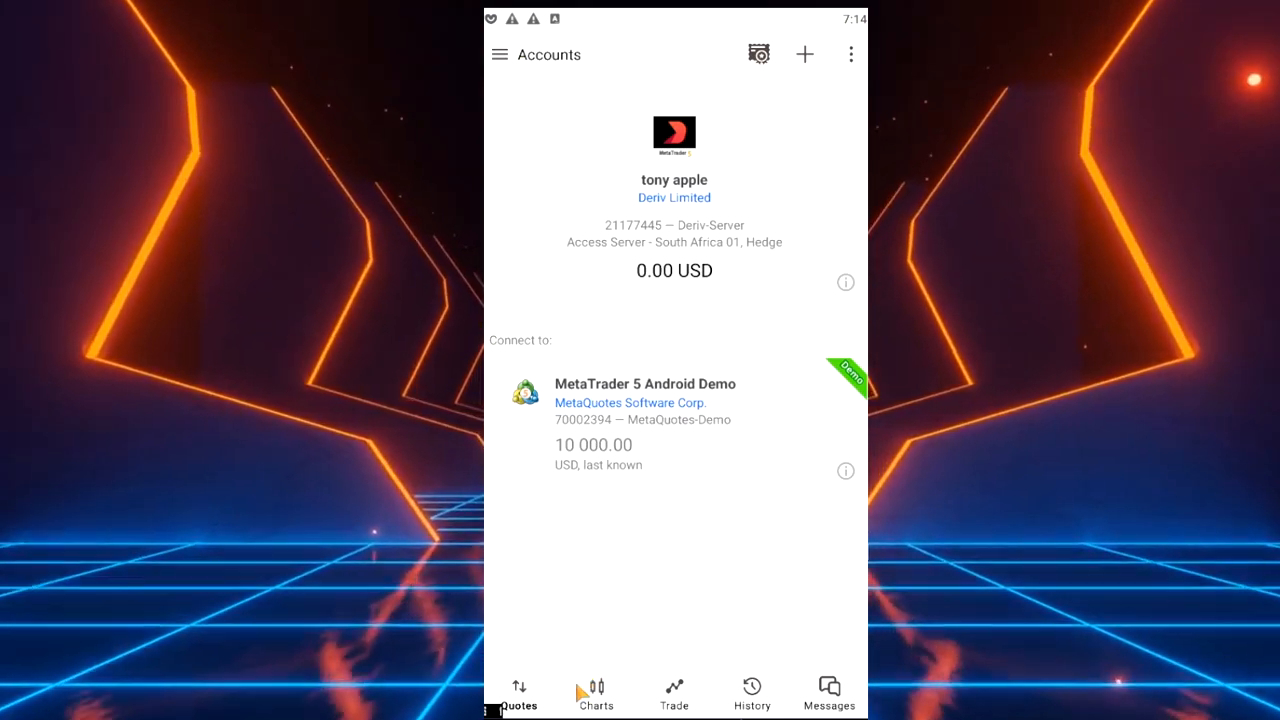
Switch to the Quotes list showing Step Index, Boom 1000 and Volatility 75.
{"action": "left_click", "coordinate": [518, 692]}
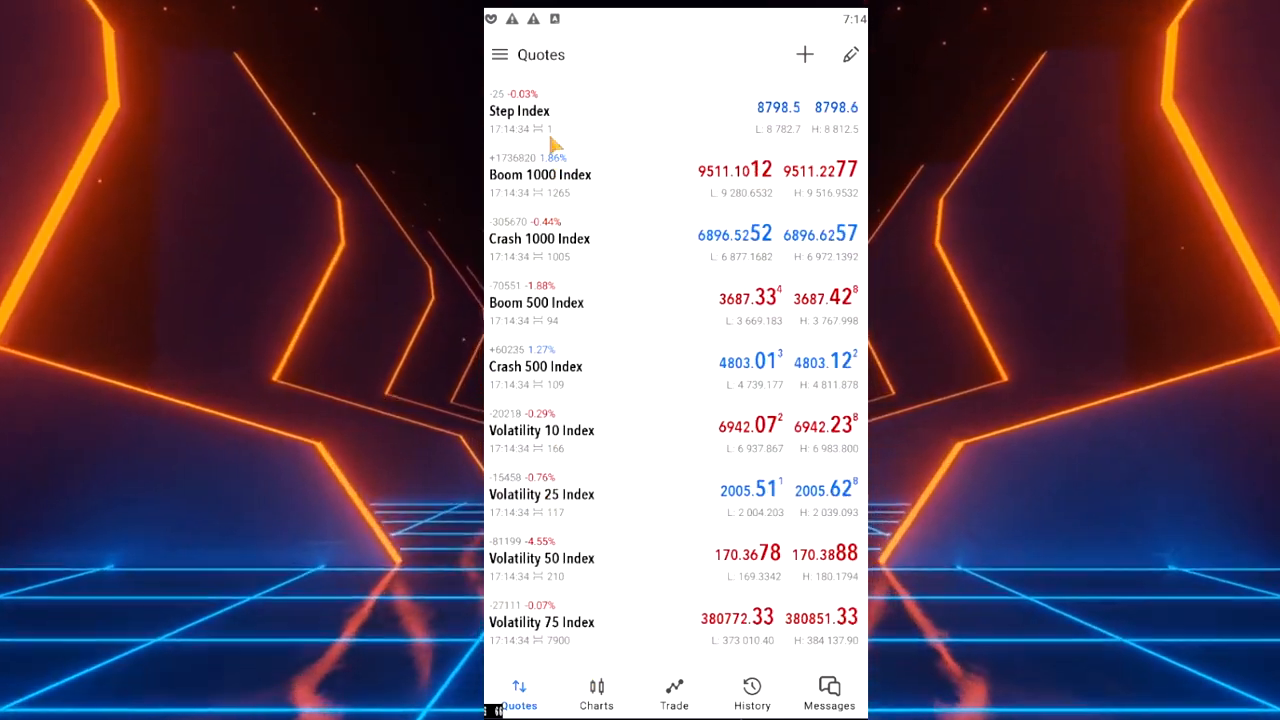